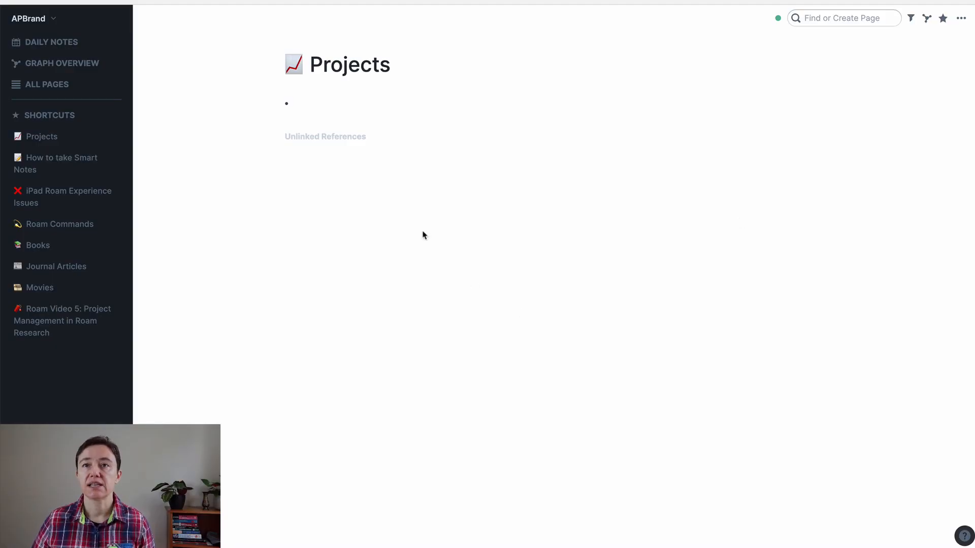
{"action": "mouse_move", "coordinate": [291, 144]}
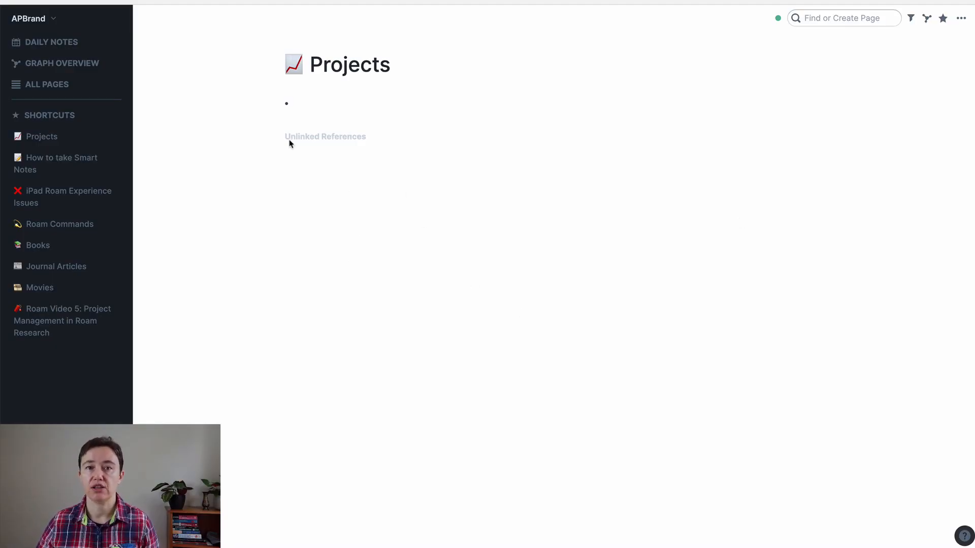
{"action": "mouse_move", "coordinate": [305, 101]}
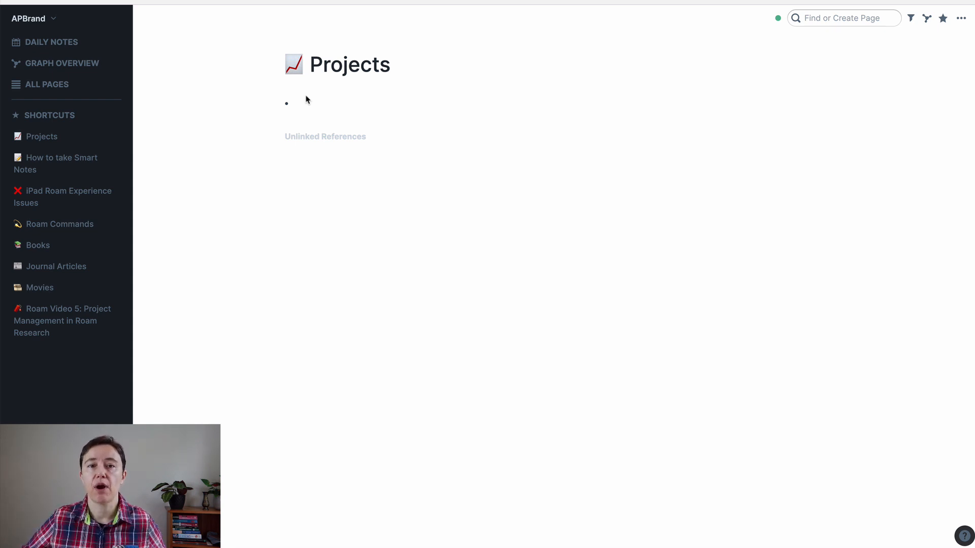
{"action": "mouse_move", "coordinate": [607, 103]}
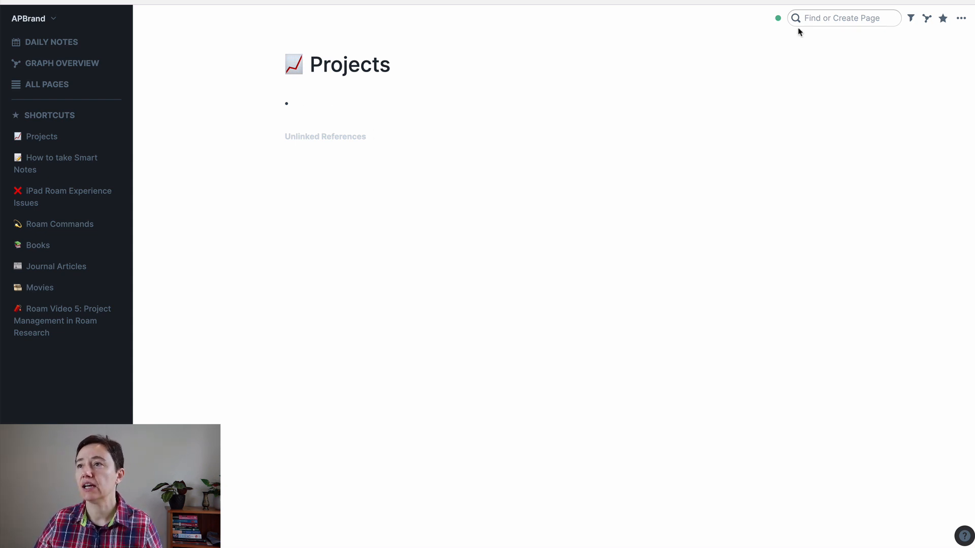
- Create a new page titled 'Clean Garage' from Find or Create Page
{"action": "left_click", "coordinate": [844, 18]}
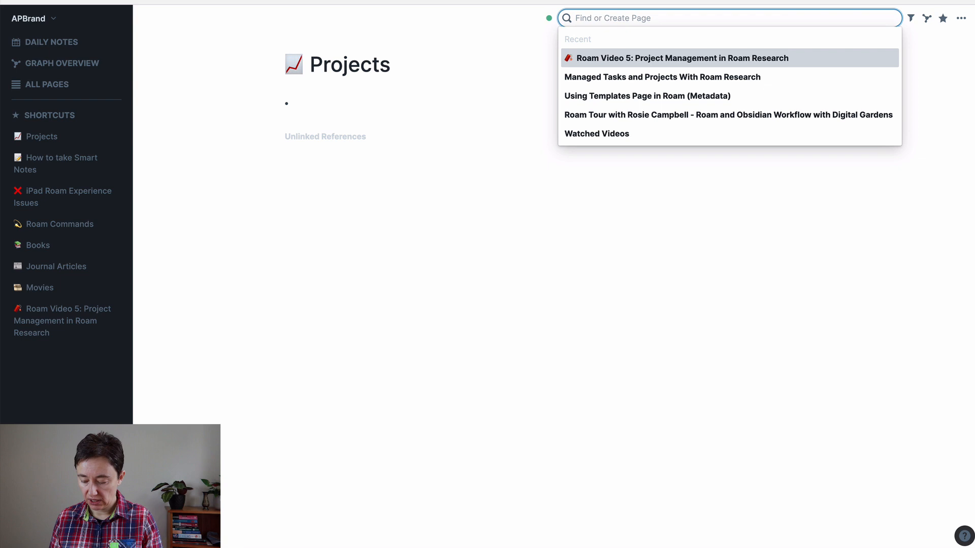
{"action": "type", "text": "Clean"}
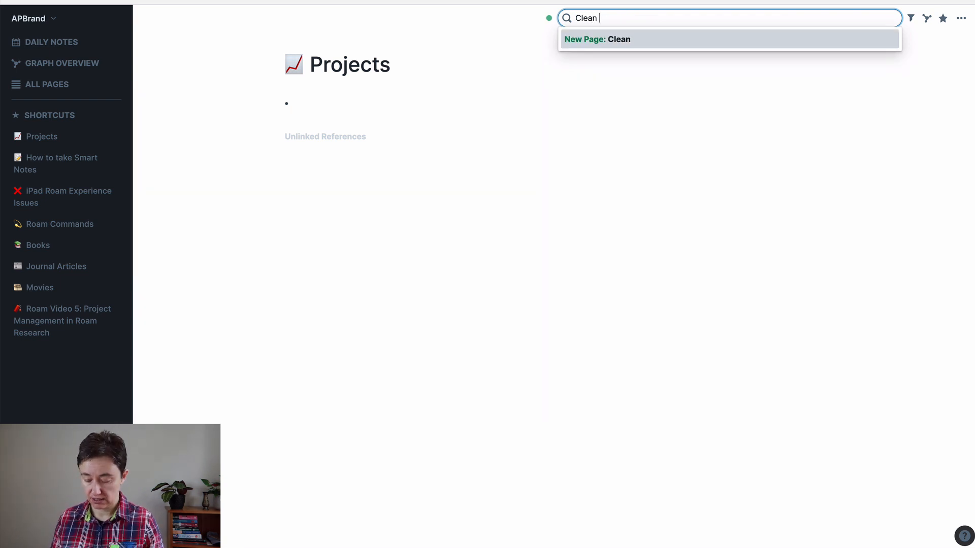
{"action": "type", "text": "Garage"}
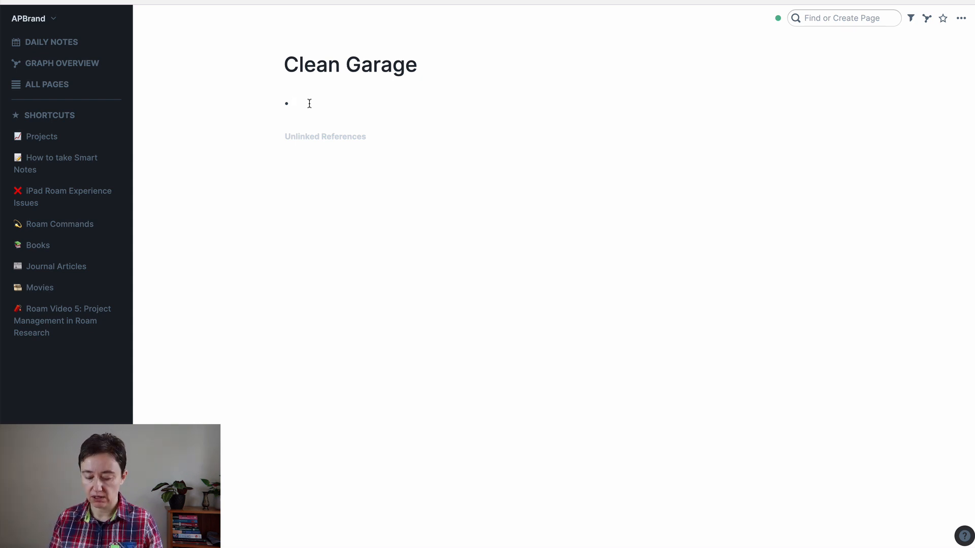
- Write 'Database: [[Projects]]' as the first block, linking the Projects page
{"action": "type", "text": "Dt"}
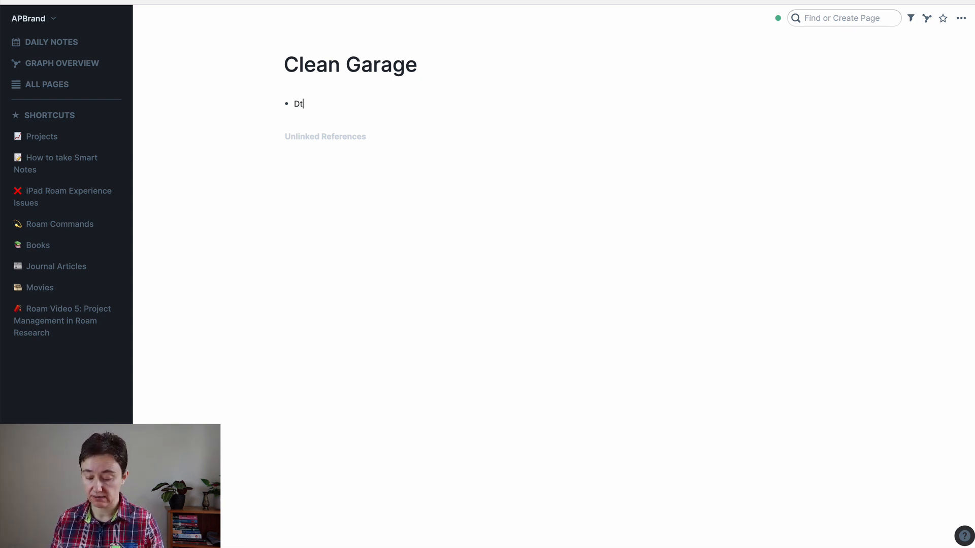
{"action": "key", "text": "Backspace"}
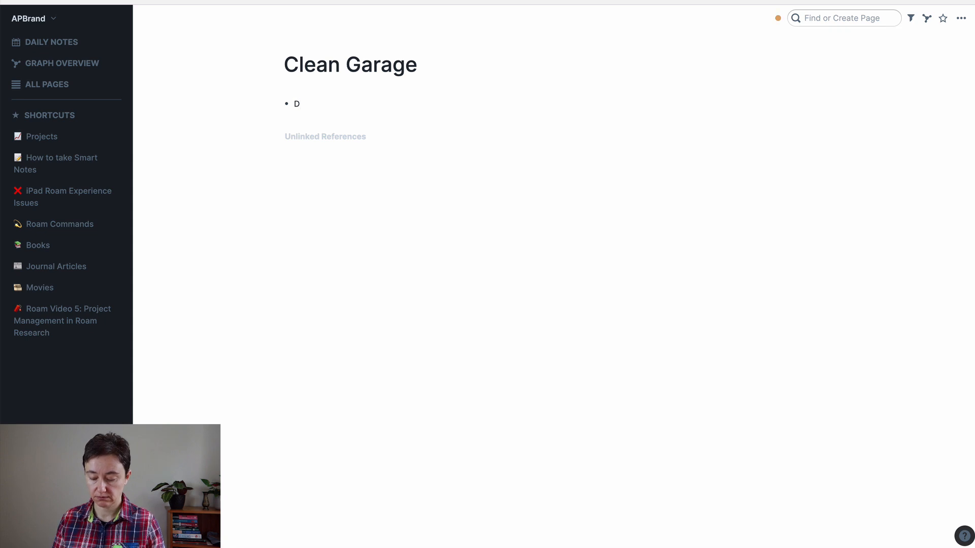
{"action": "type", "text": "atabase:"}
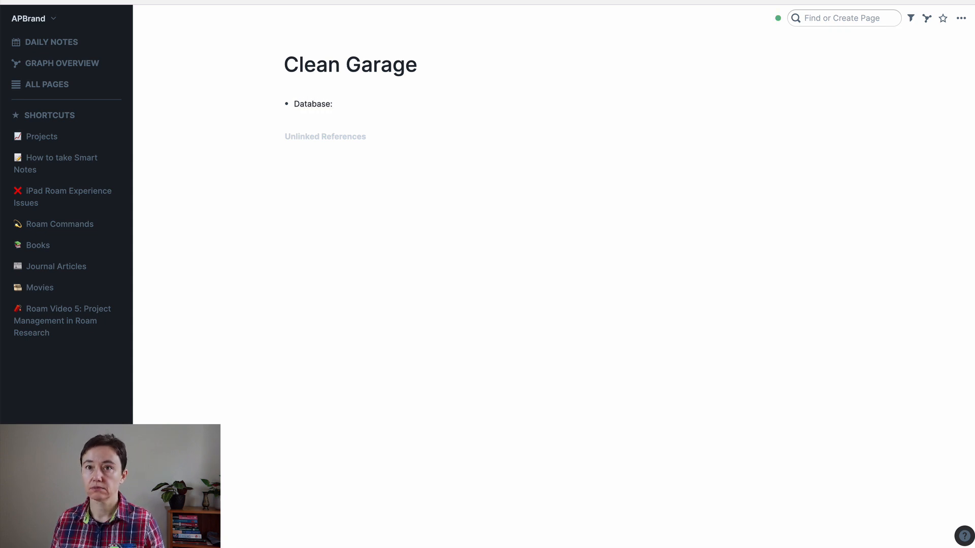
{"action": "left_click", "coordinate": [339, 104]}
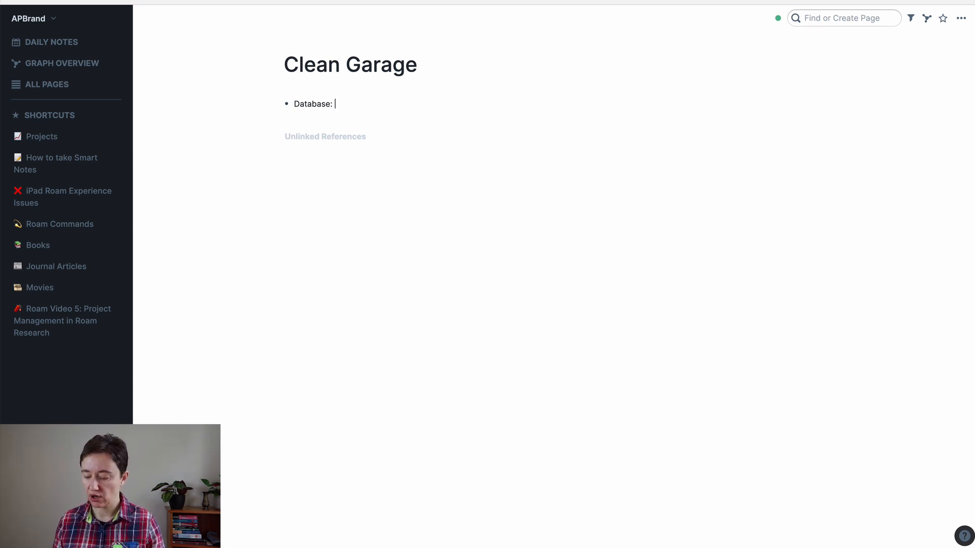
{"action": "type", "text": "[[P"}
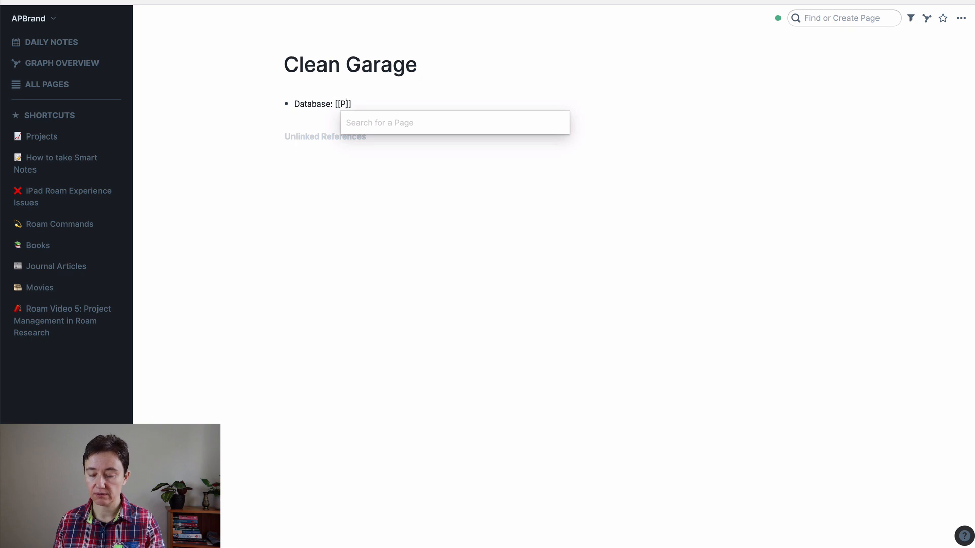
{"action": "type", "text": "rojects"}
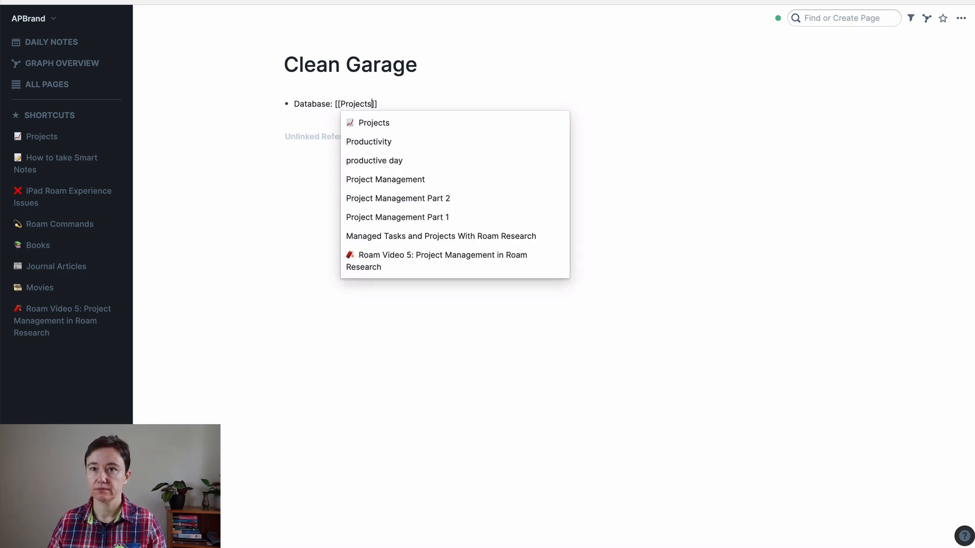
{"action": "left_click", "coordinate": [375, 123]}
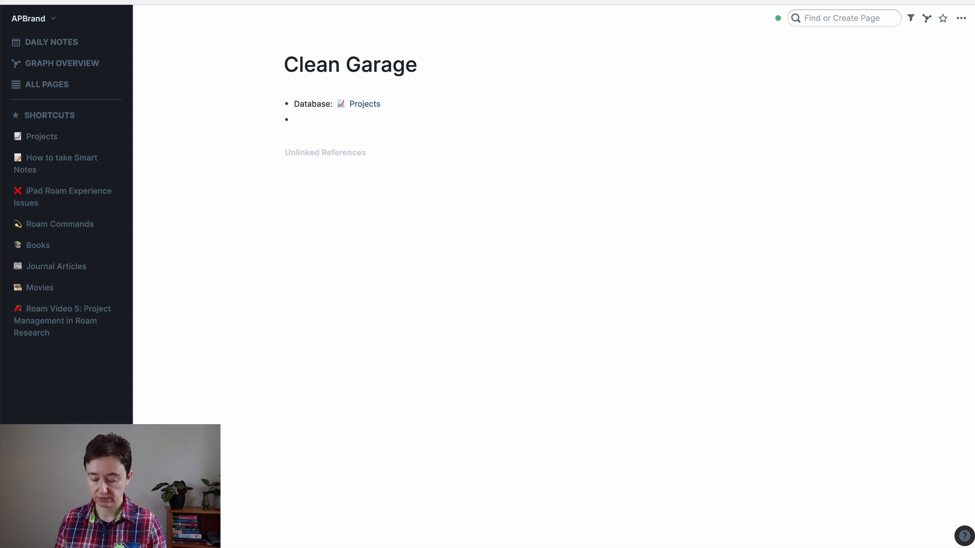
- Add a 'Due Date:' block set to September 19th, 2020 via the date picker
{"action": "type", "text": "Due"}
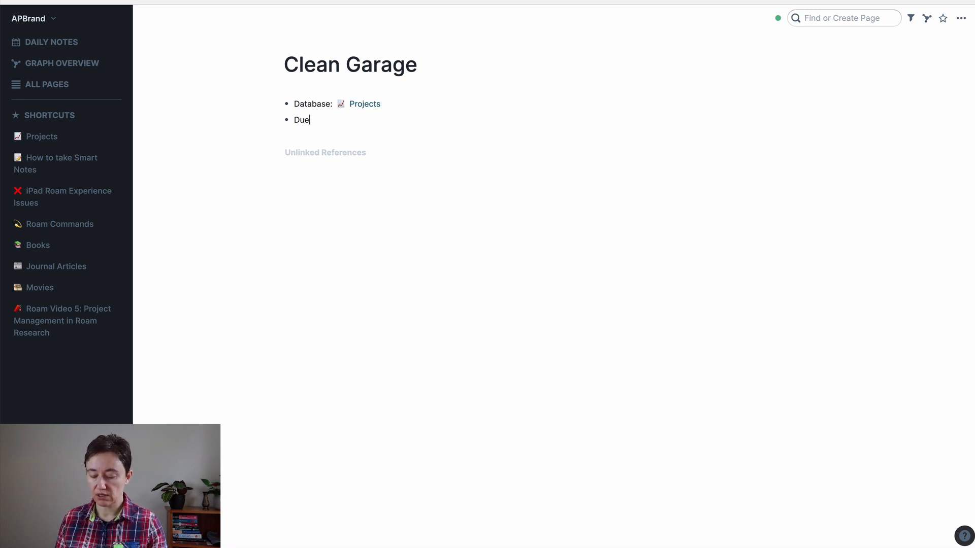
{"action": "type", "text": "Date:"}
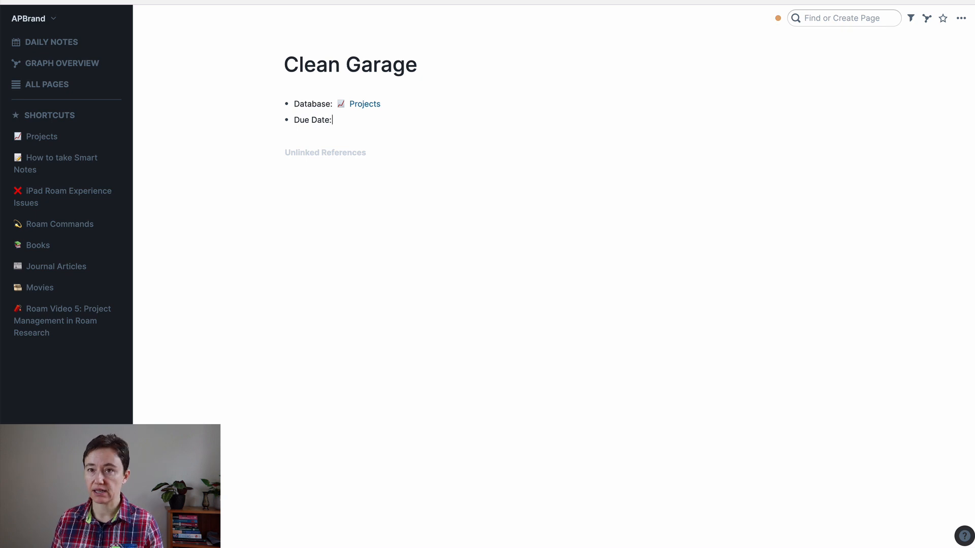
{"action": "type", "text": "/"}
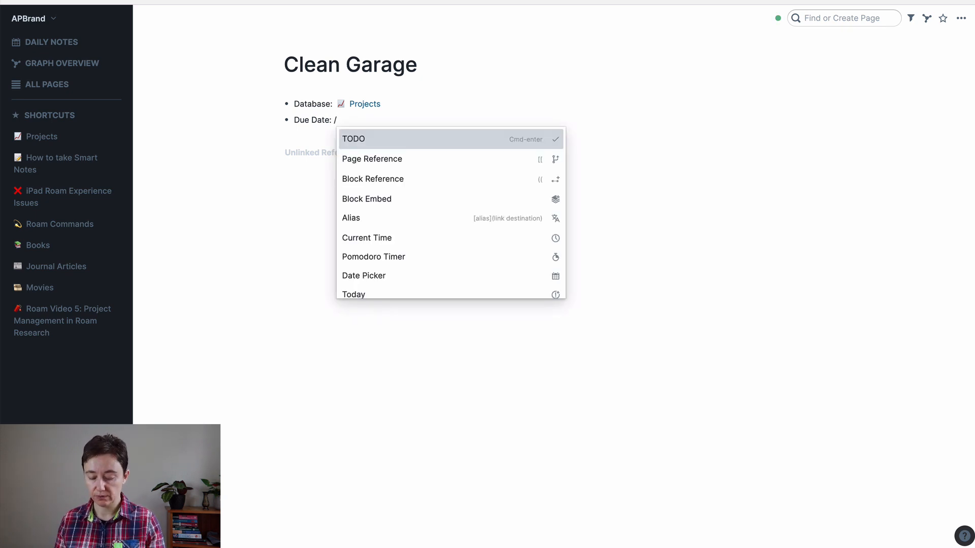
{"action": "left_click", "coordinate": [364, 276]}
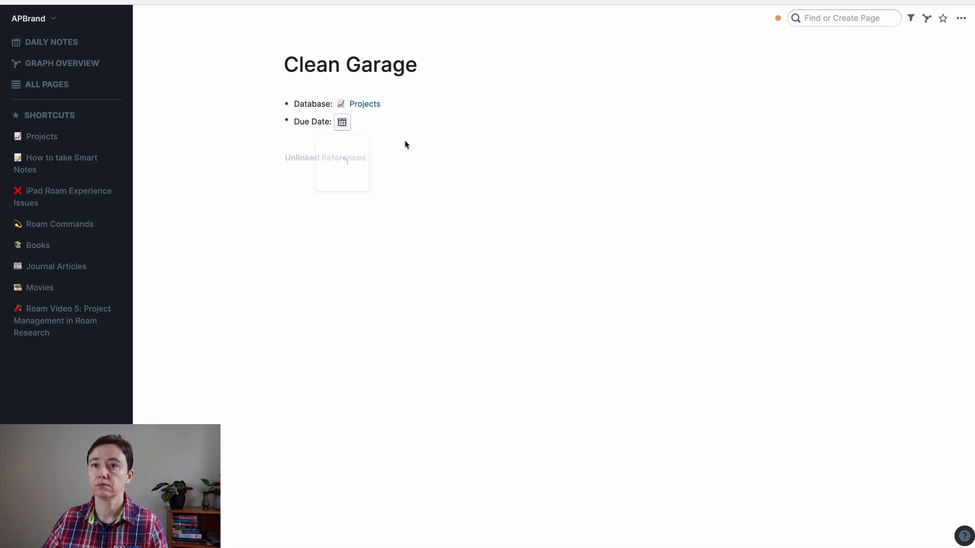
{"action": "left_click", "coordinate": [342, 122]}
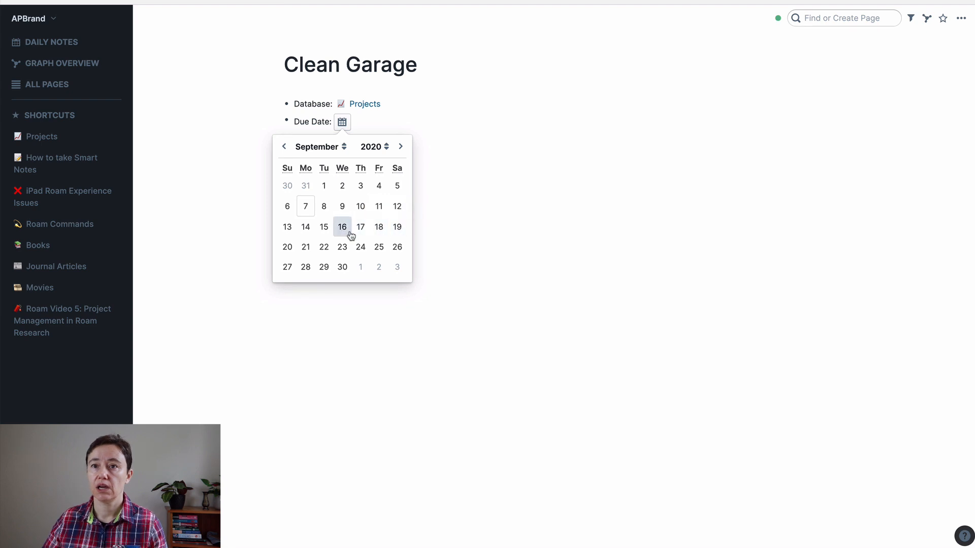
{"action": "left_click", "coordinate": [361, 227]}
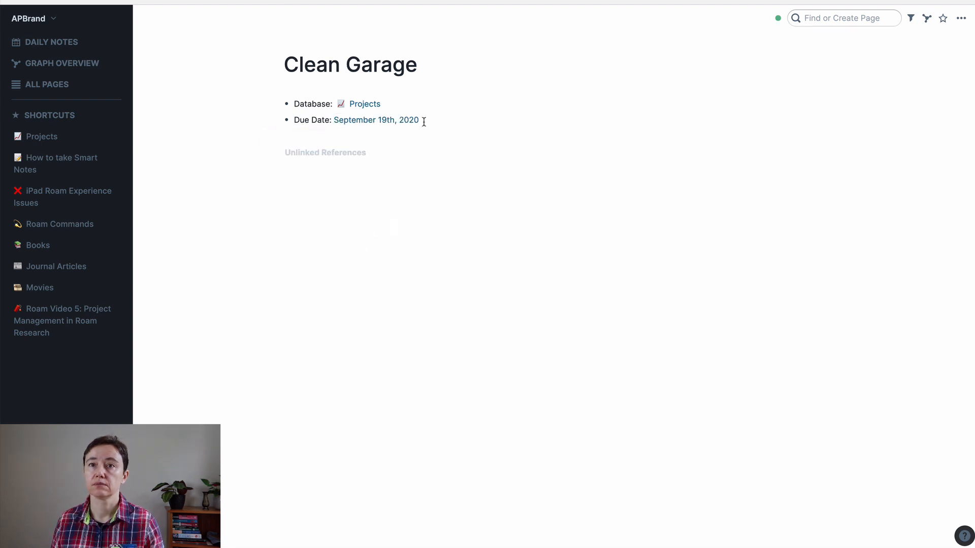
{"action": "key", "text": "Enter"}
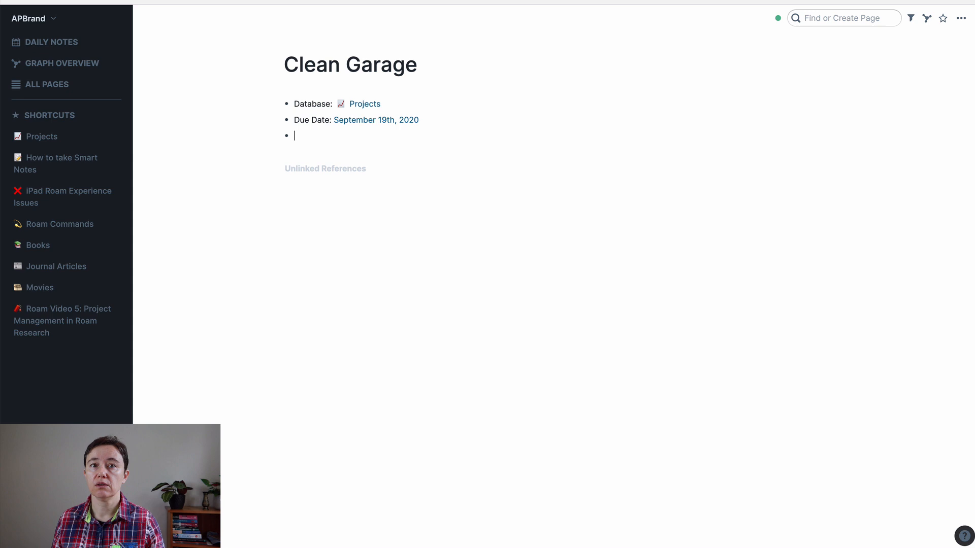
- Add a Keywords block linking the pages Home, active and long
{"action": "type", "text": "Key"}
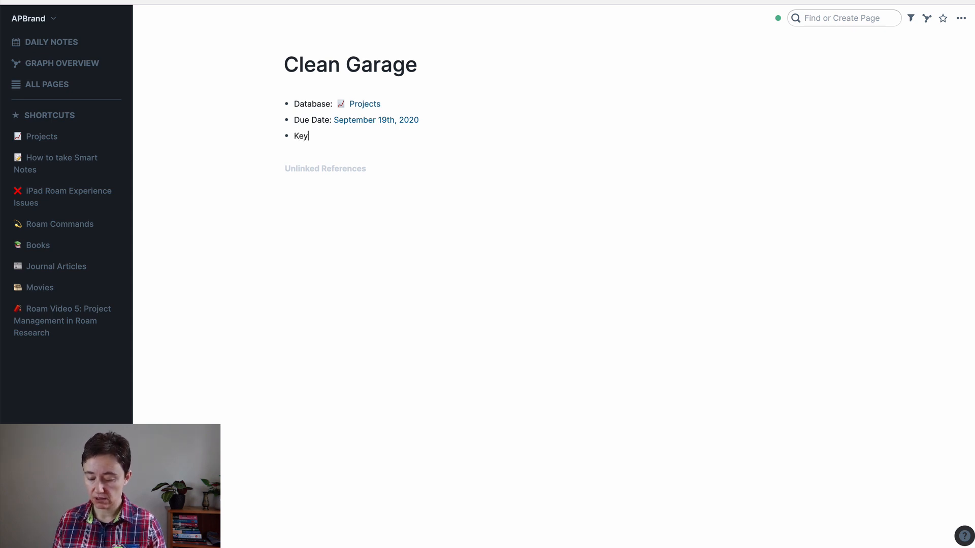
{"action": "type", "text": "words"}
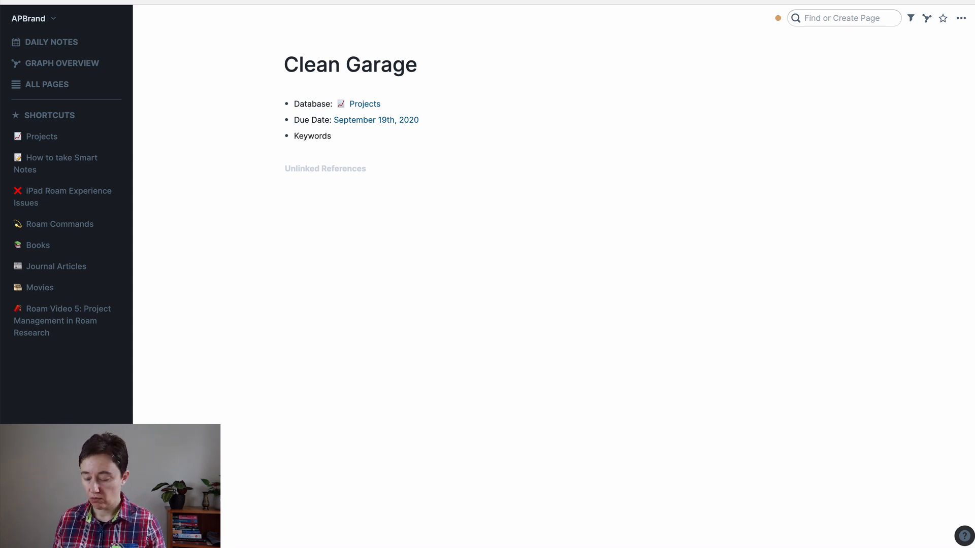
{"action": "type", "text": "or tags"}
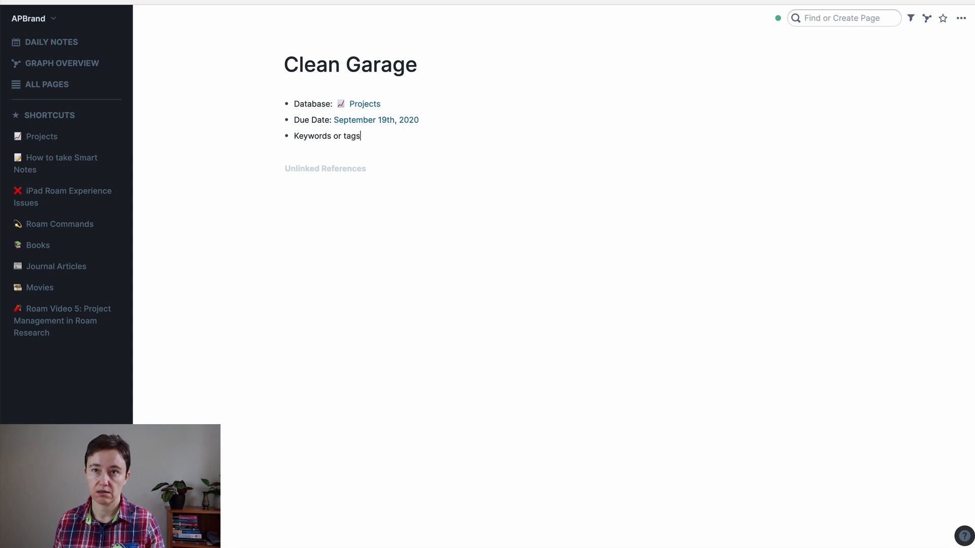
{"action": "key", "text": "Backspace"}
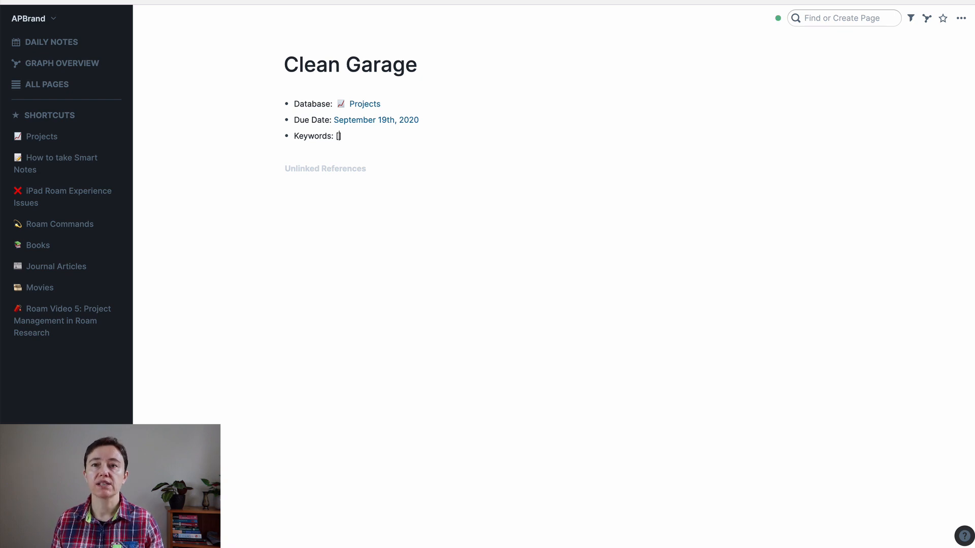
{"action": "type", "text": "[Home"}
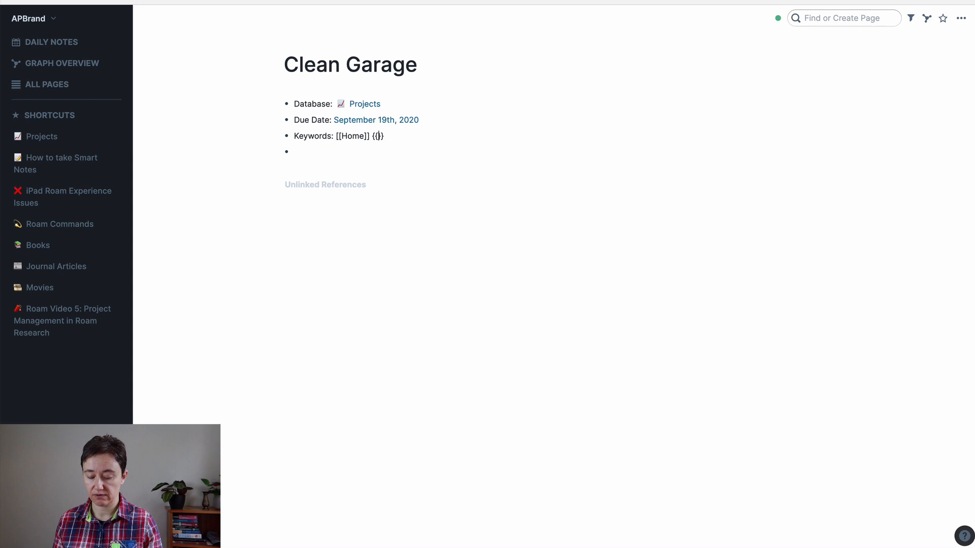
{"action": "type", "text": "[[active"}
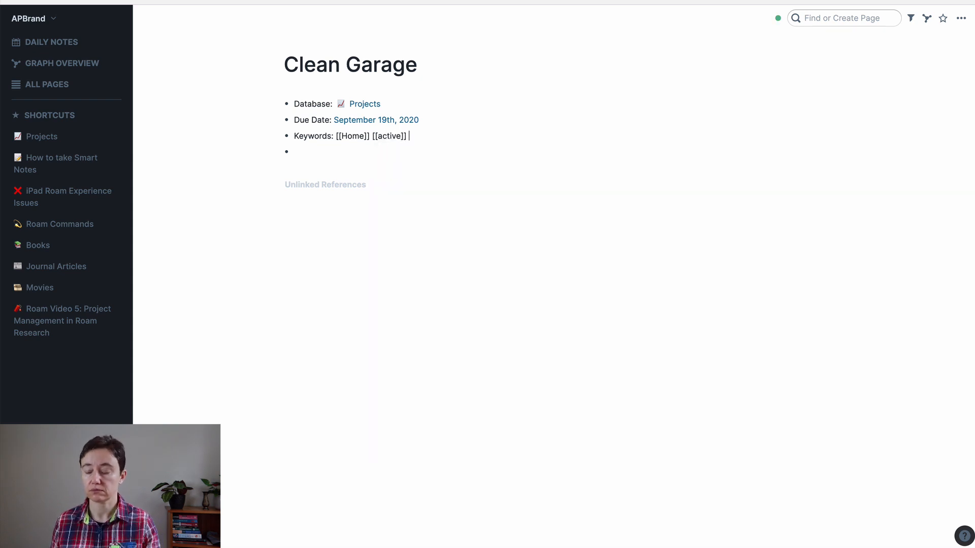
{"action": "type", "text": "[[l"}
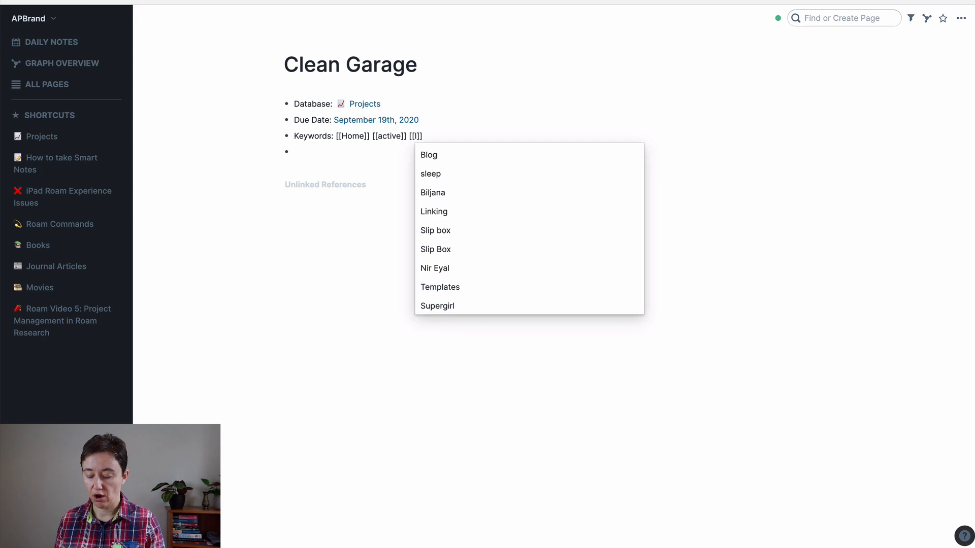
{"action": "type", "text": "long"}
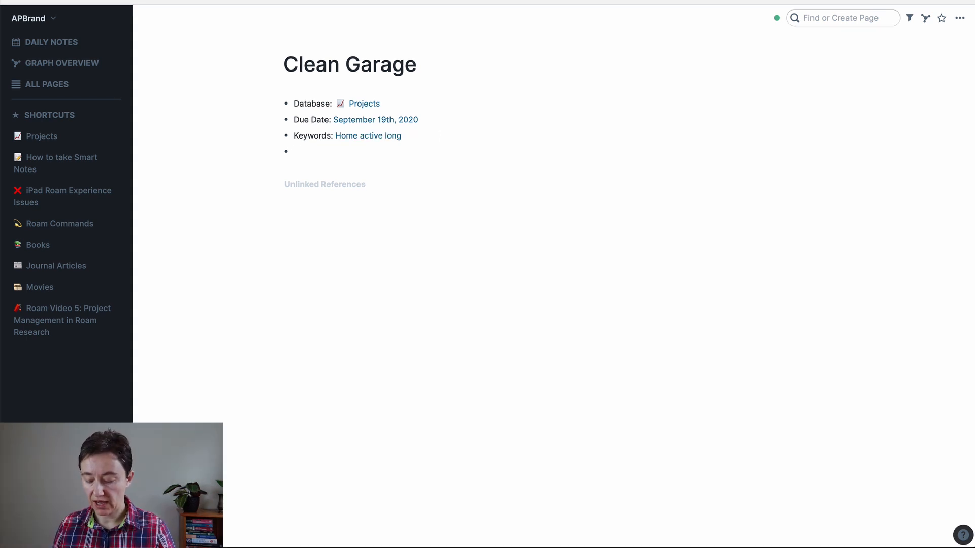
- Add 'Goal: [[Organising House]]' and 'Area: [[Personal]]' blocks
{"action": "type", "text": "Goal: [["}
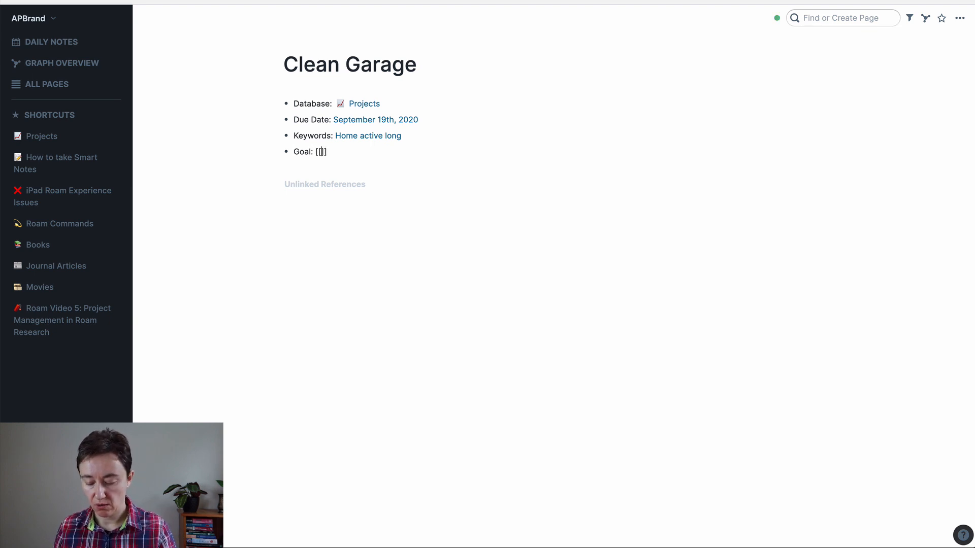
{"action": "type", "text": "Organising"}
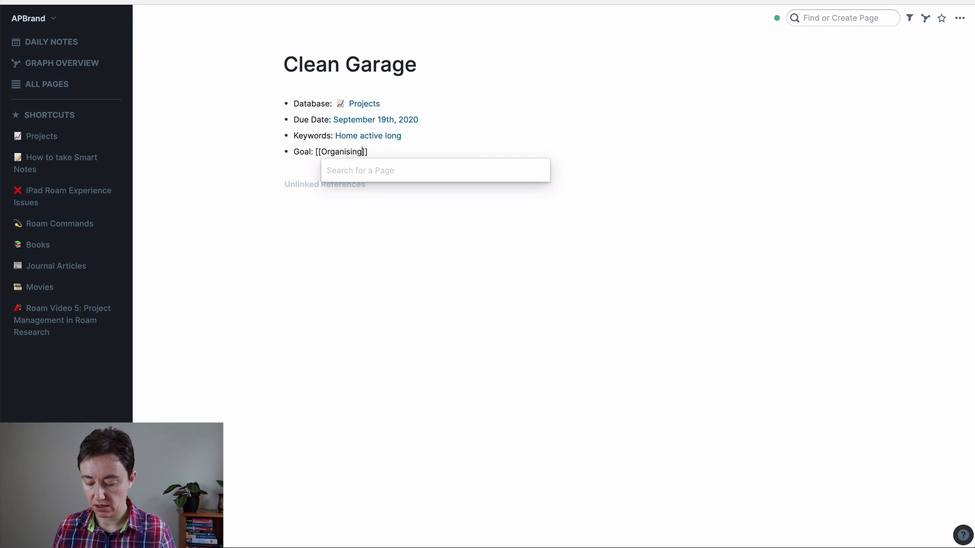
{"action": "type", "text": "House"}
{"action": "type", "text": "Area: [["}
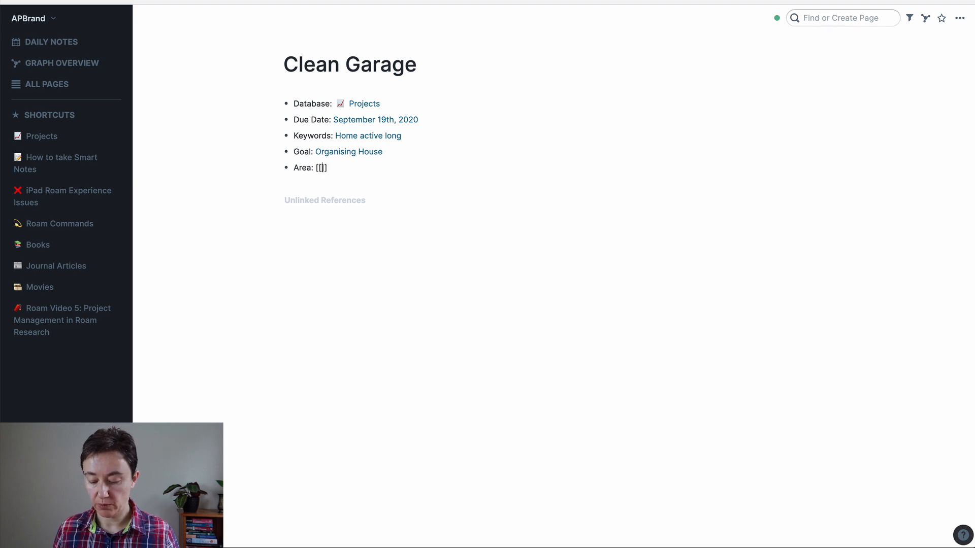
{"action": "type", "text": "Personal"}
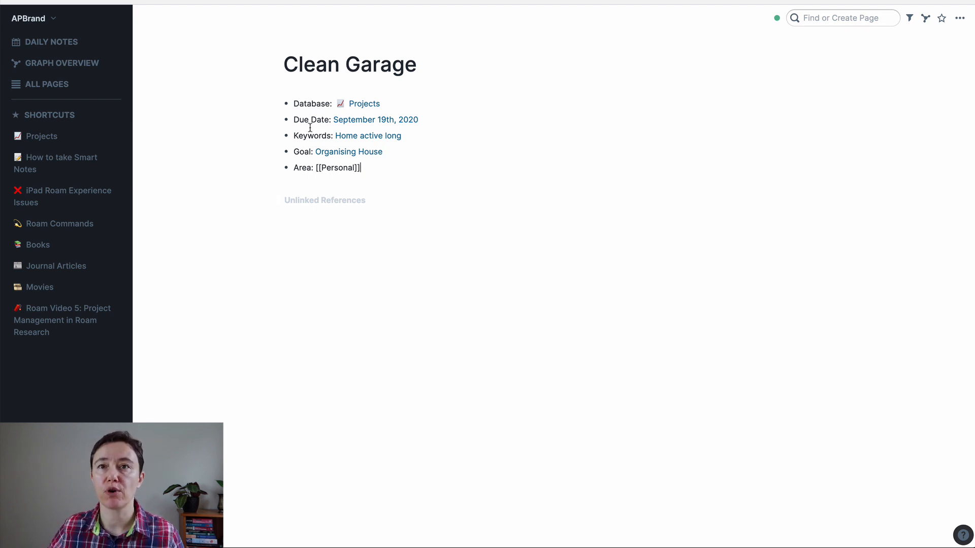
{"action": "mouse_move", "coordinate": [333, 133]}
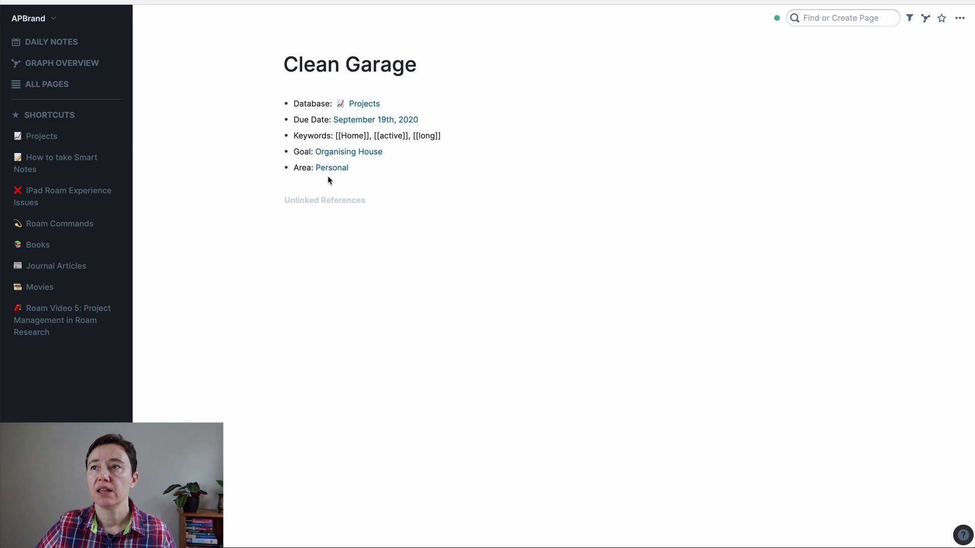
{"action": "mouse_move", "coordinate": [39, 144]}
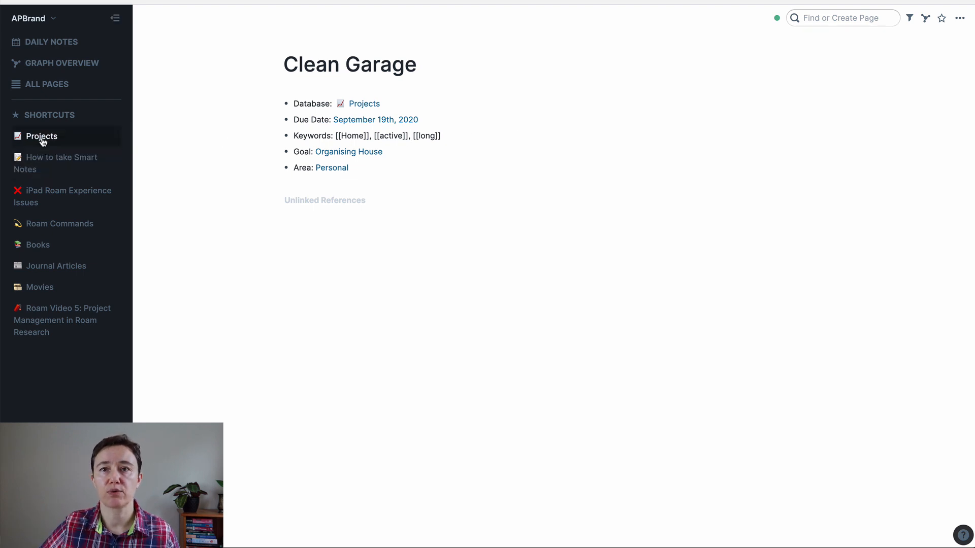
- Exit the Keywords block so Home, active and long render as links
{"action": "left_click", "coordinate": [41, 136]}
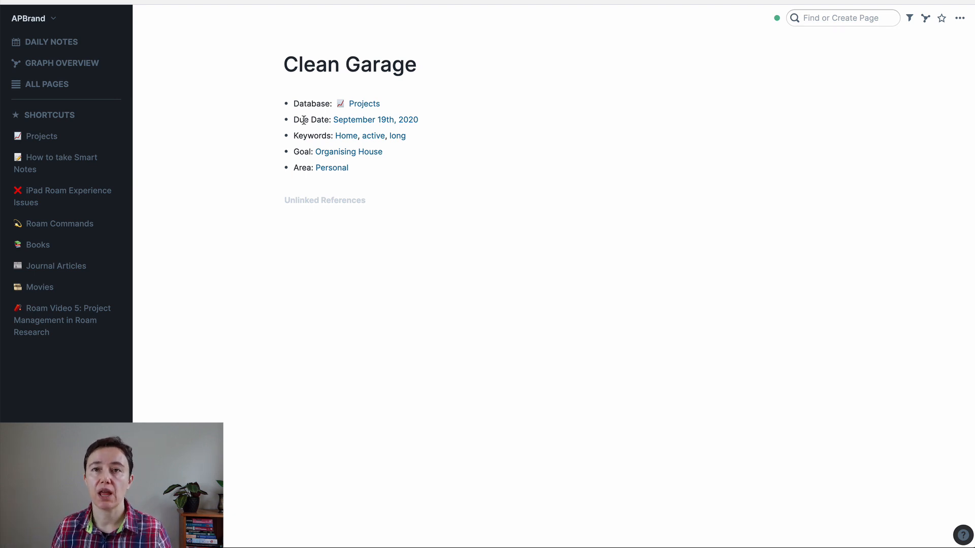
- Enter edit mode on the metadata lines below the Database block
{"action": "left_click", "coordinate": [376, 120]}
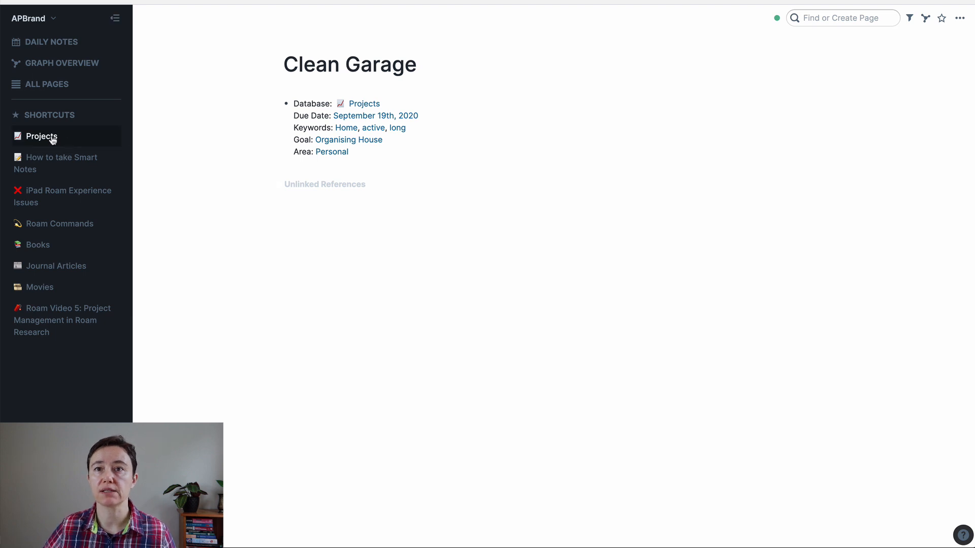
- Visit the Projects page, then return to Clean Garage through its reference
{"action": "left_click", "coordinate": [41, 136]}
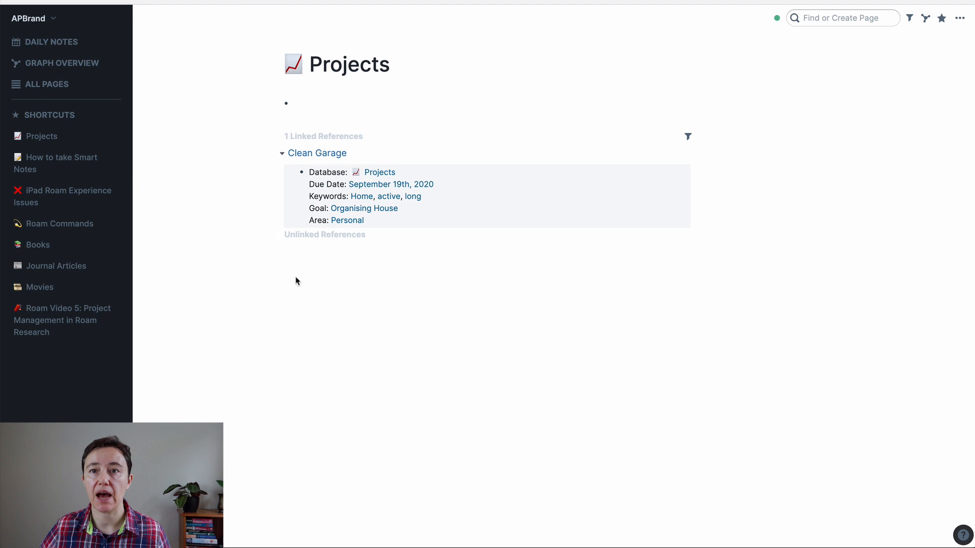
{"action": "mouse_move", "coordinate": [378, 213]}
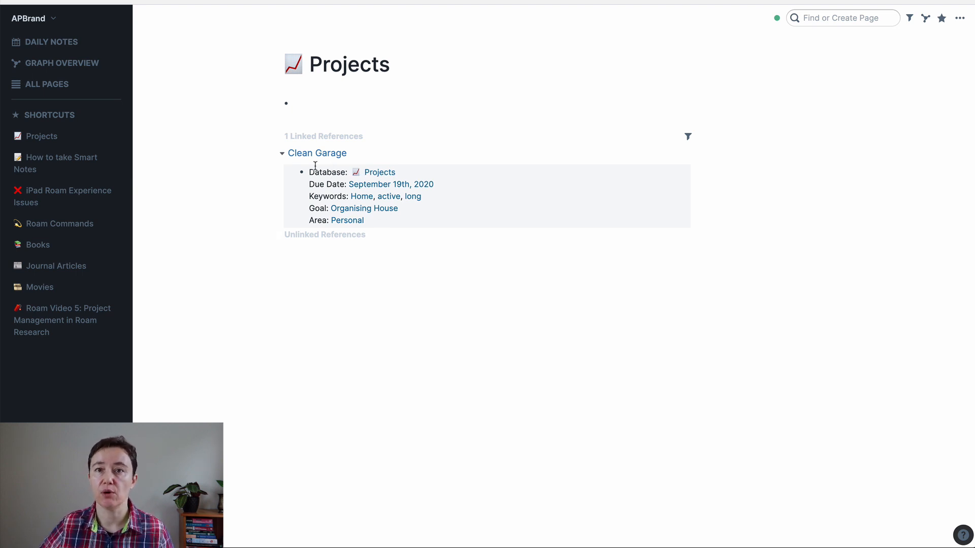
{"action": "mouse_move", "coordinate": [306, 184]}
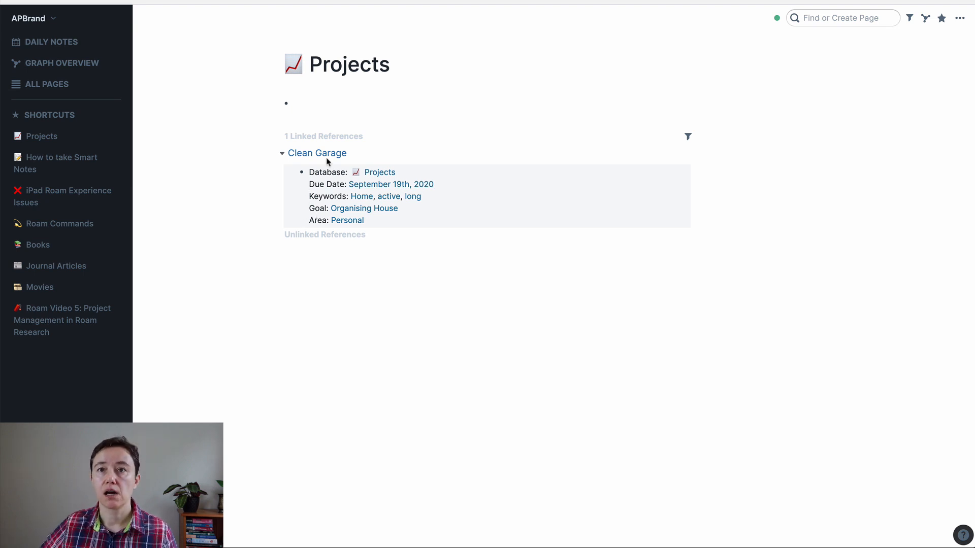
{"action": "left_click", "coordinate": [317, 153]}
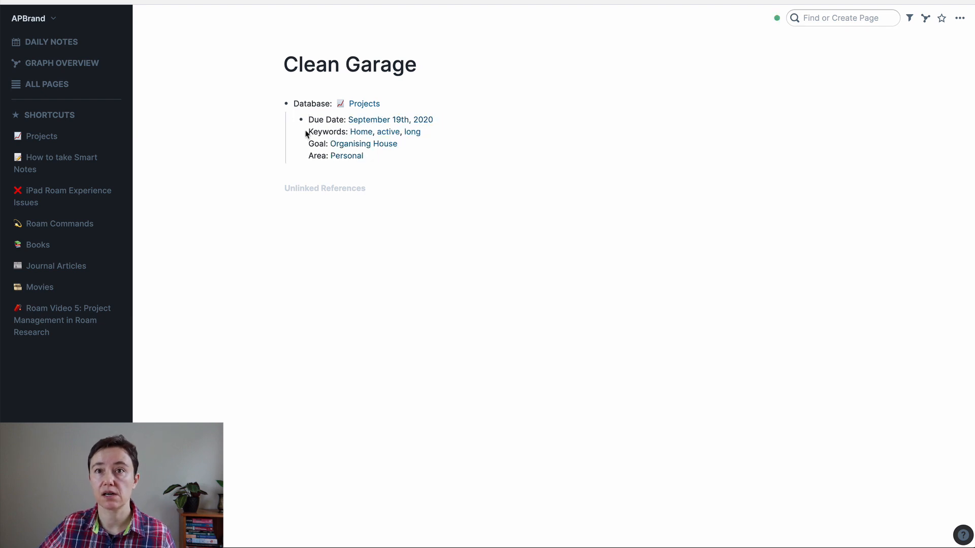
- On Projects, expand, collapse and re-expand Clean Garage's nested metadata under Database
{"action": "left_click", "coordinate": [313, 131]}
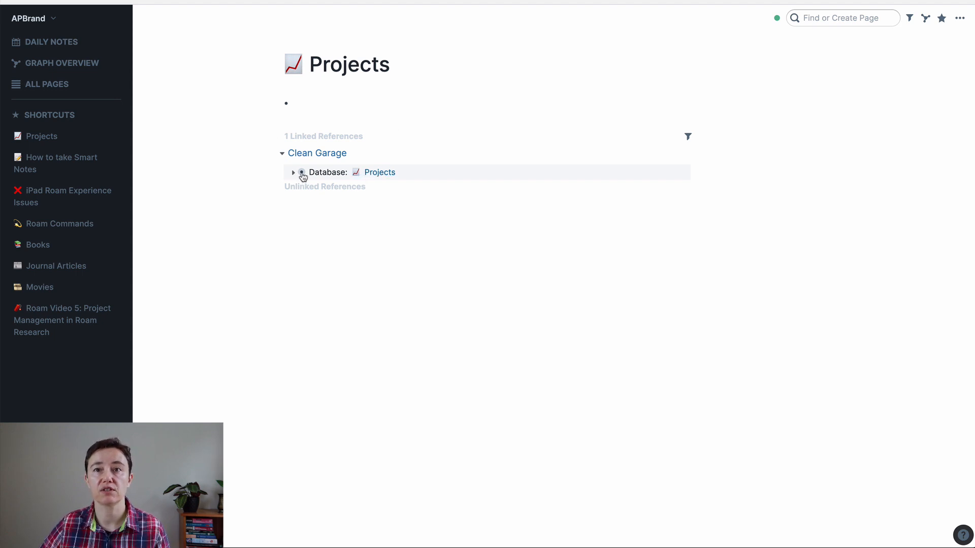
{"action": "left_click", "coordinate": [378, 172]}
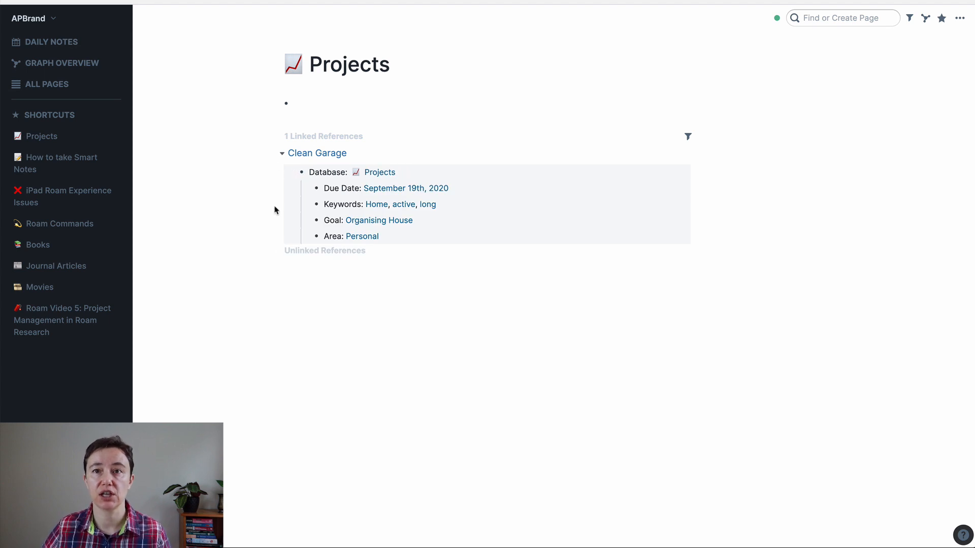
{"action": "mouse_move", "coordinate": [290, 215]}
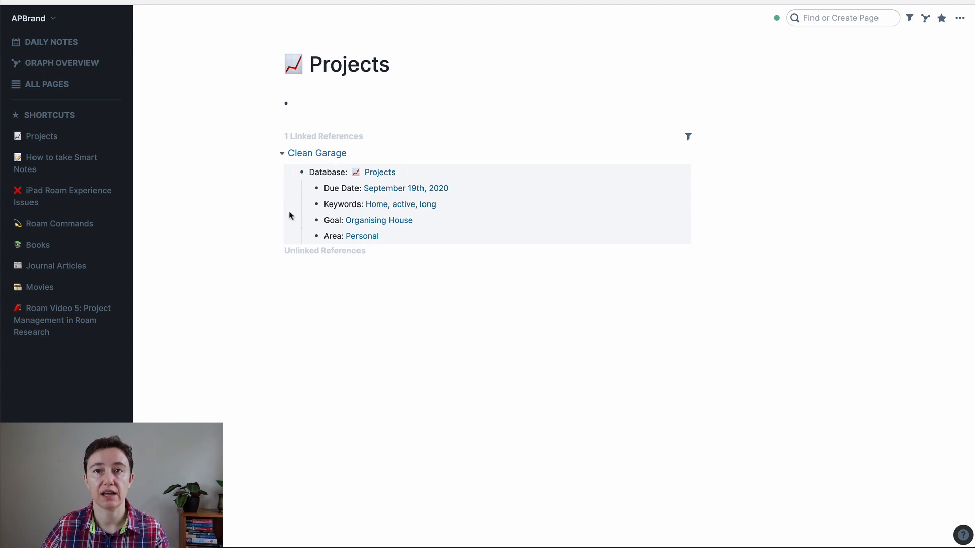
{"action": "mouse_move", "coordinate": [301, 197]}
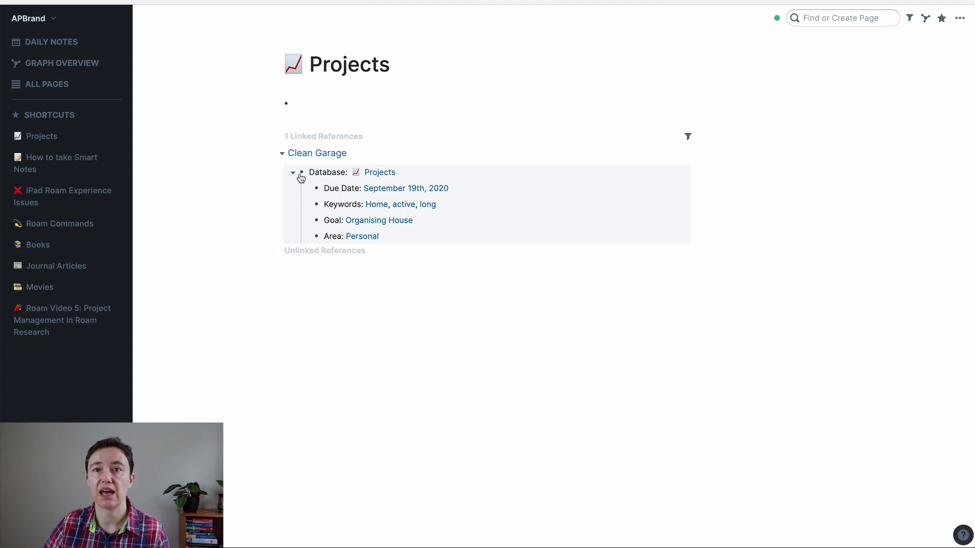
{"action": "left_click", "coordinate": [293, 173]}
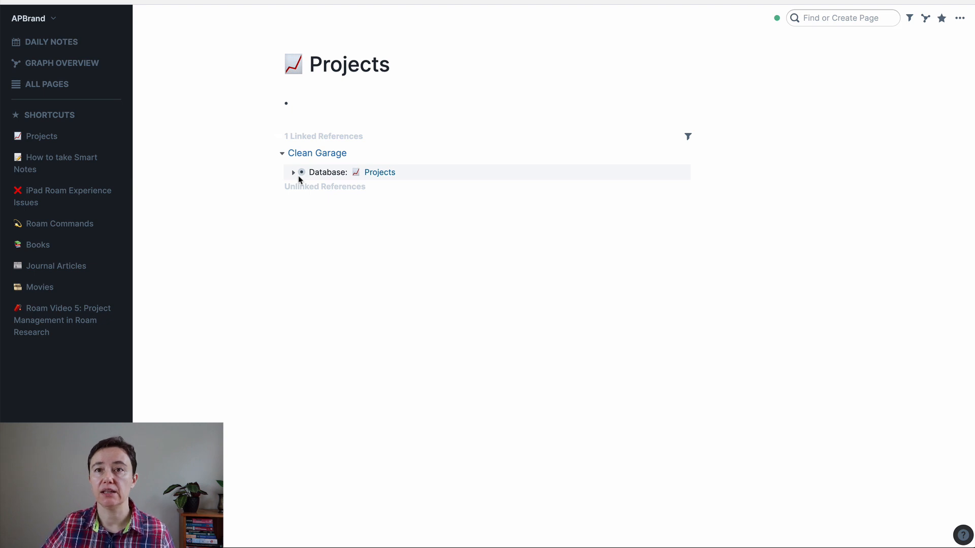
{"action": "left_click", "coordinate": [292, 172]}
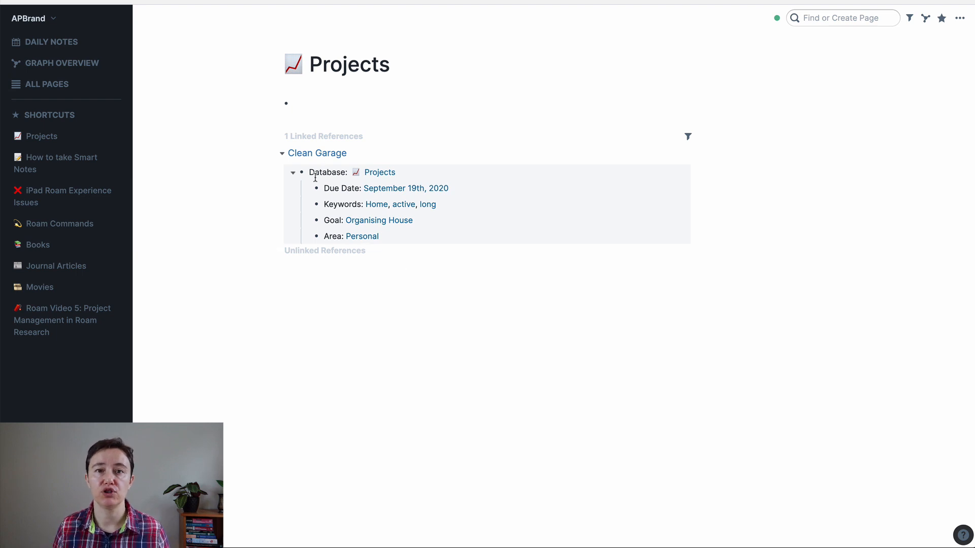
{"action": "mouse_move", "coordinate": [307, 179]}
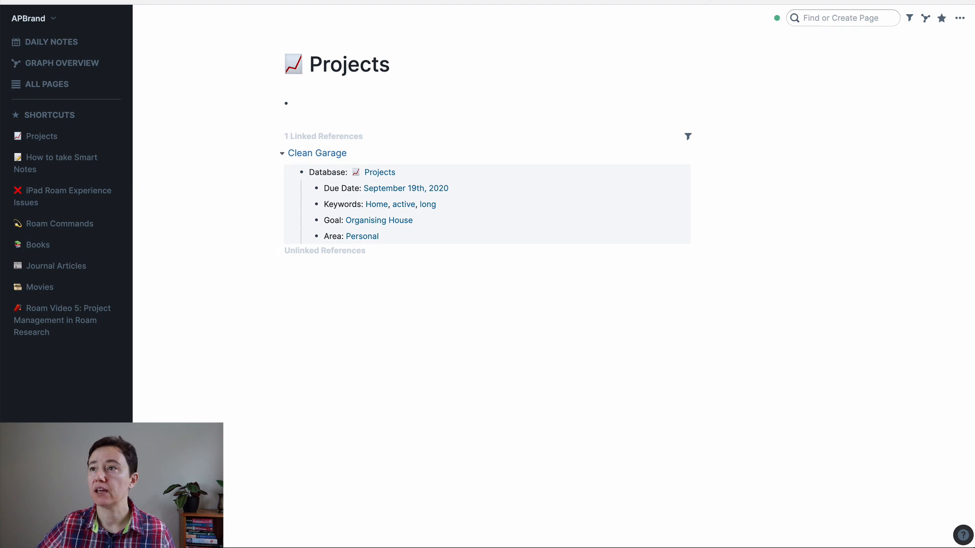
- Open a new Templates page and add a 'Project Template' line
{"action": "type", "text": "Templates"}
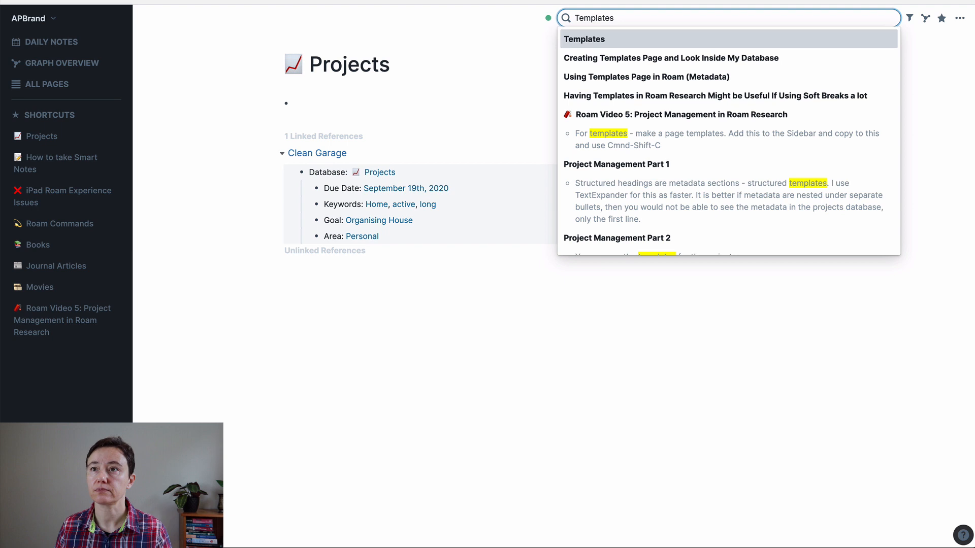
{"action": "left_click", "coordinate": [583, 39]}
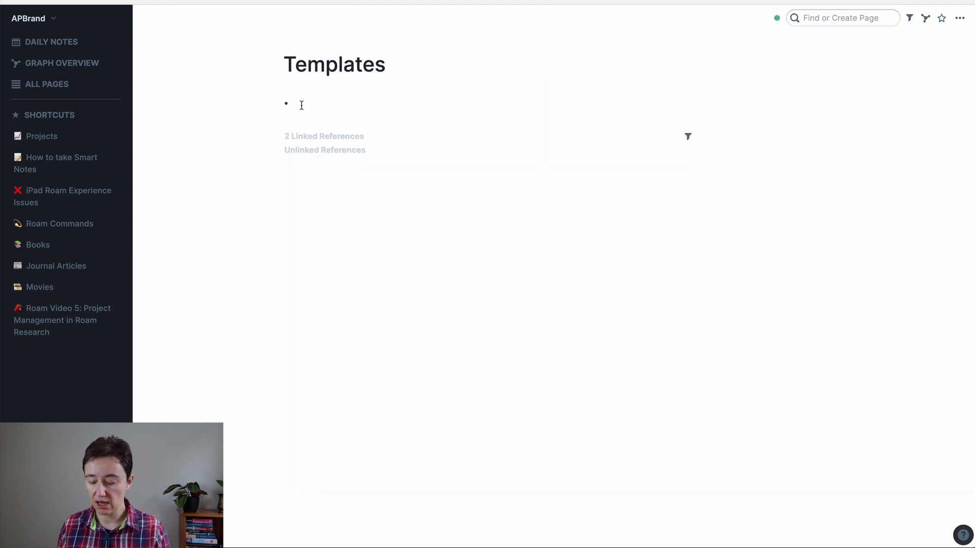
{"action": "type", "text": "Pro"}
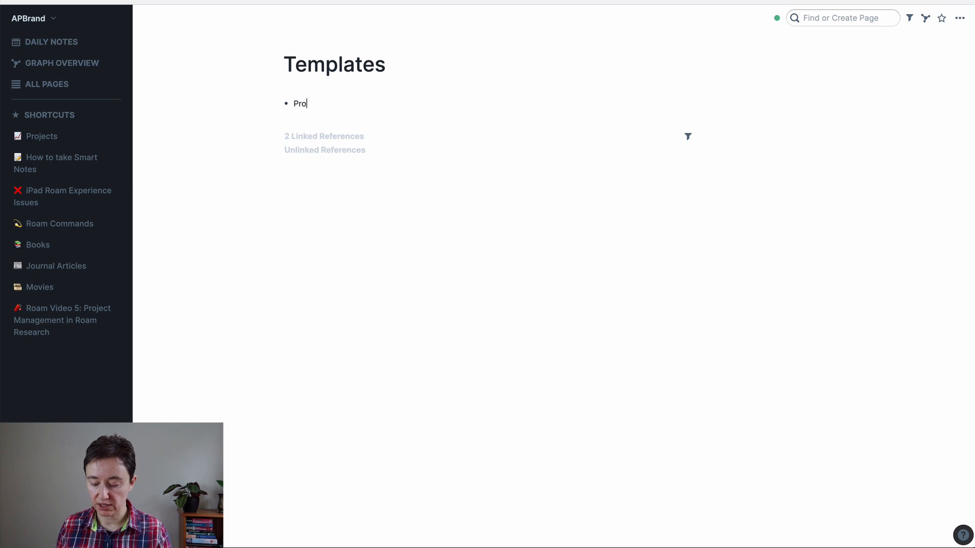
{"action": "type", "text": "ject Templ"}
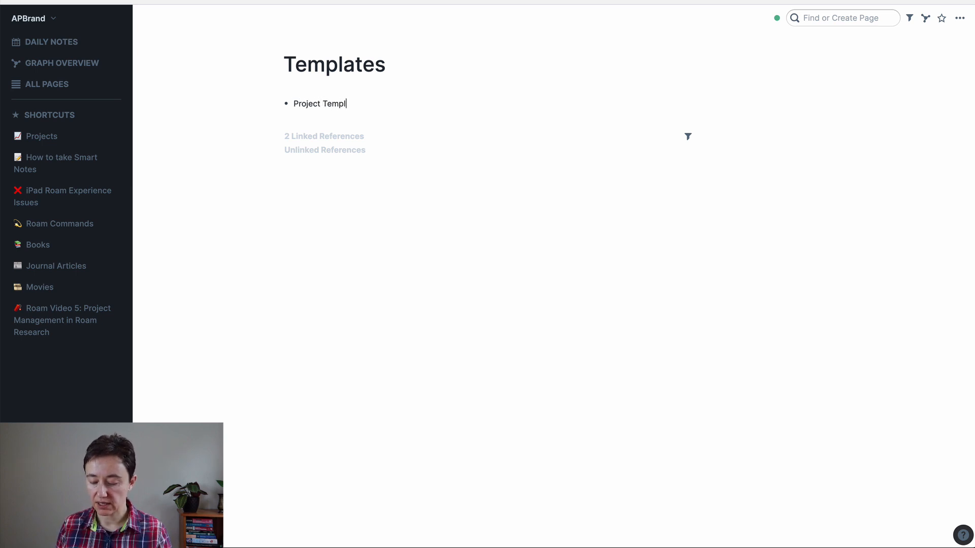
{"action": "key", "text": "enter"}
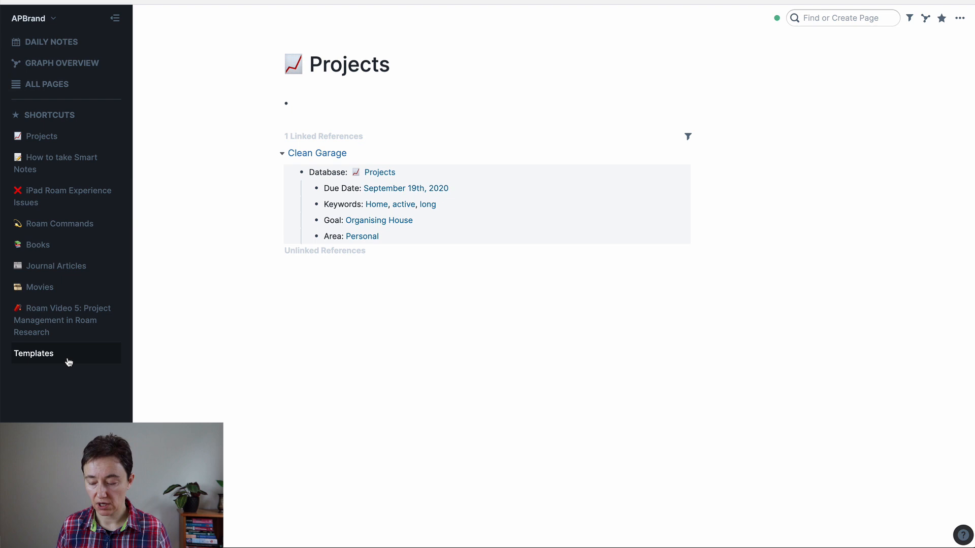
- Open the Templates page in the right sidebar beside Projects
{"action": "left_click", "coordinate": [33, 353]}
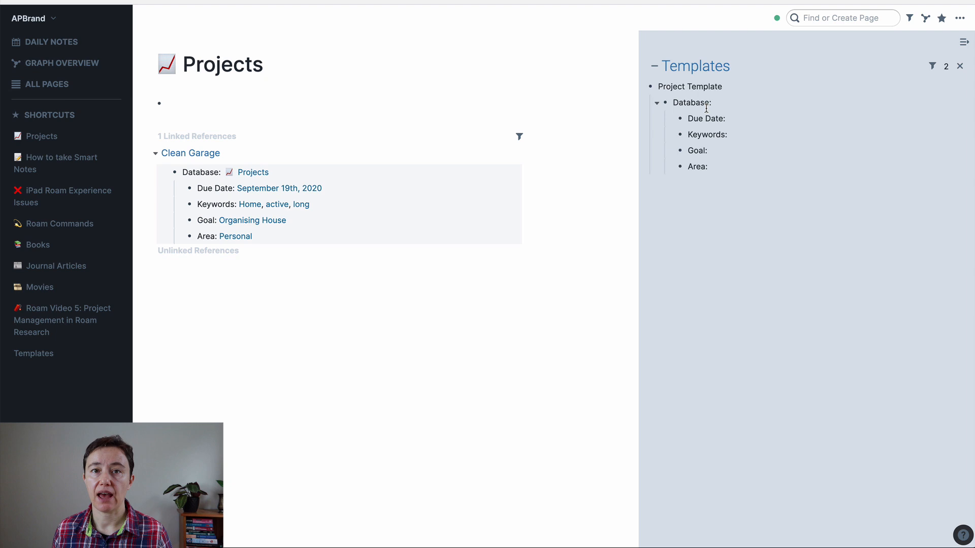
{"action": "mouse_move", "coordinate": [520, 139]}
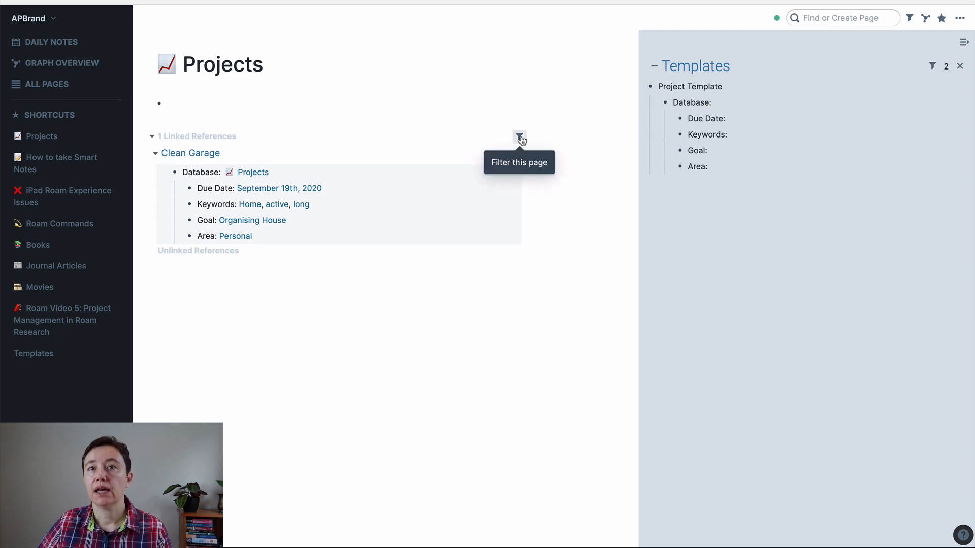
{"action": "left_click", "coordinate": [519, 138]}
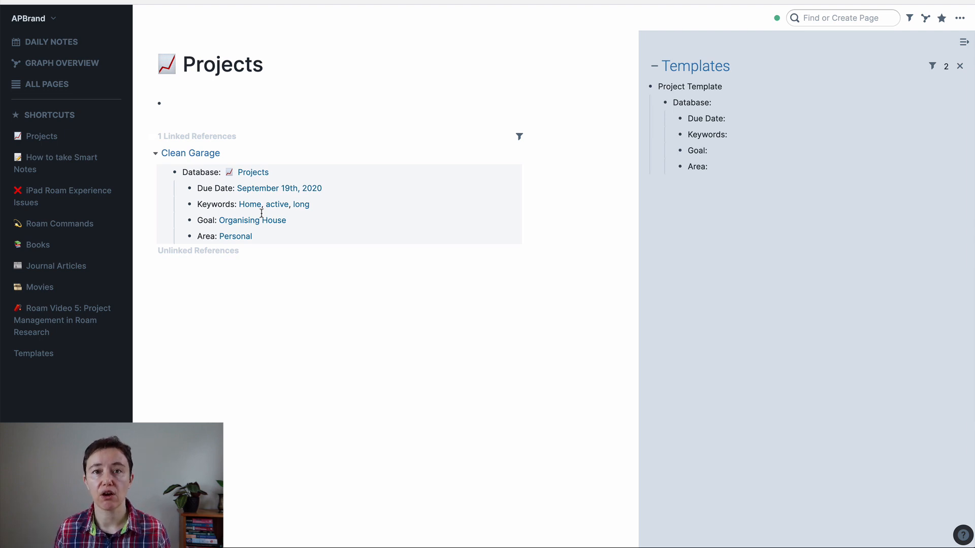
{"action": "mouse_move", "coordinate": [519, 137]}
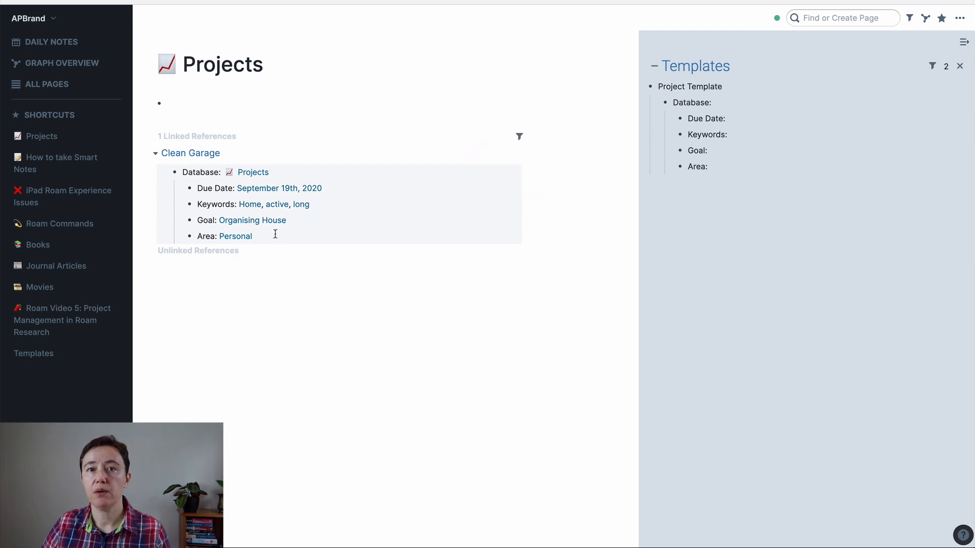
{"action": "left_click", "coordinate": [190, 152]}
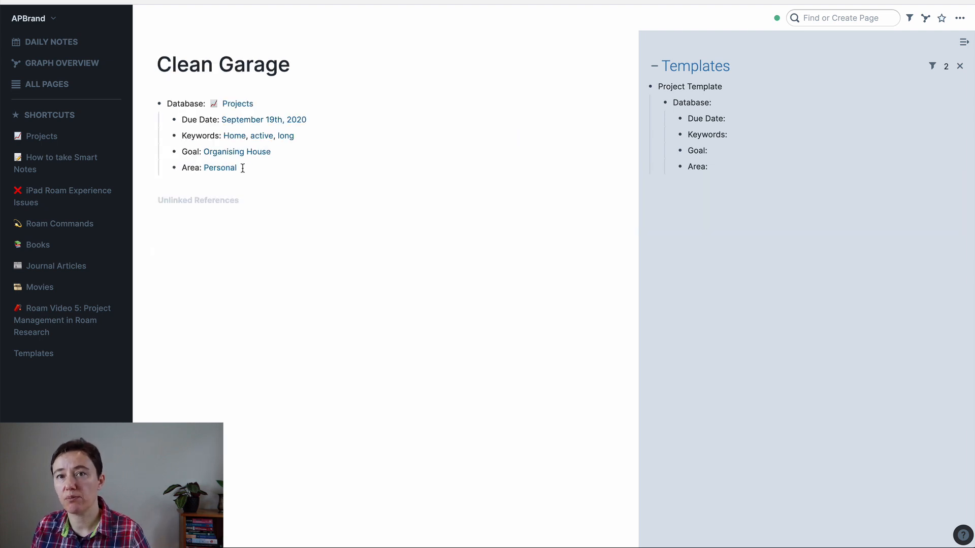
{"action": "left_click", "coordinate": [220, 167]}
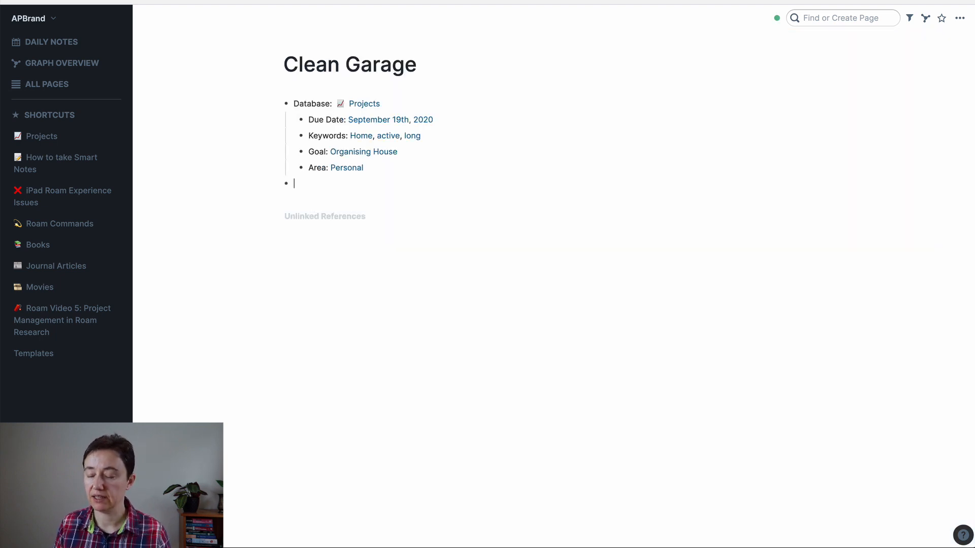
{"action": "type", "text": "-----------"}
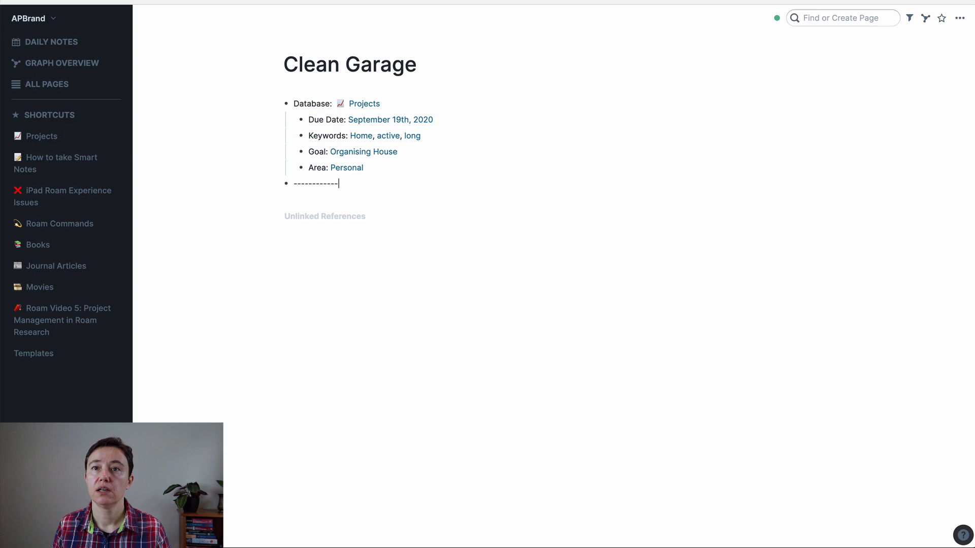
{"action": "type", "text": "------------------------"}
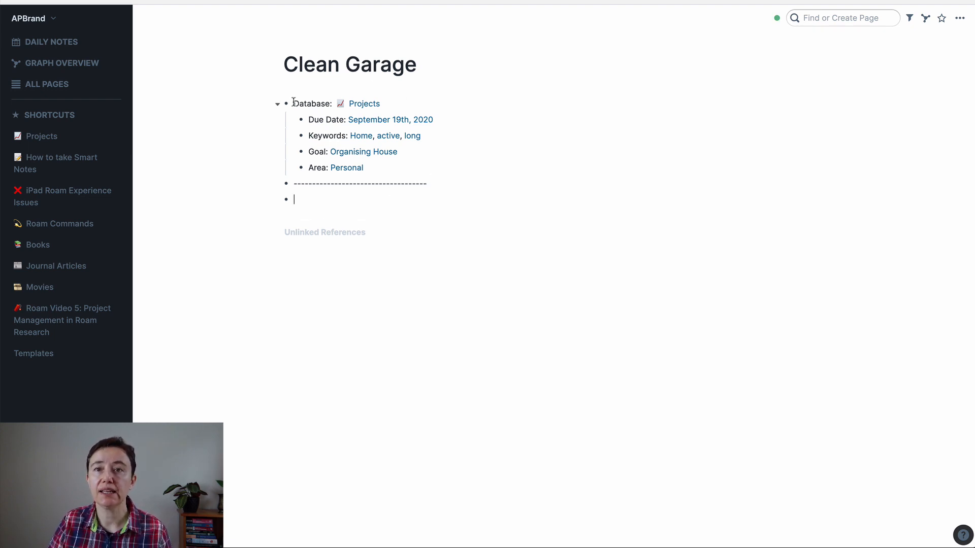
{"action": "mouse_move", "coordinate": [281, 116]}
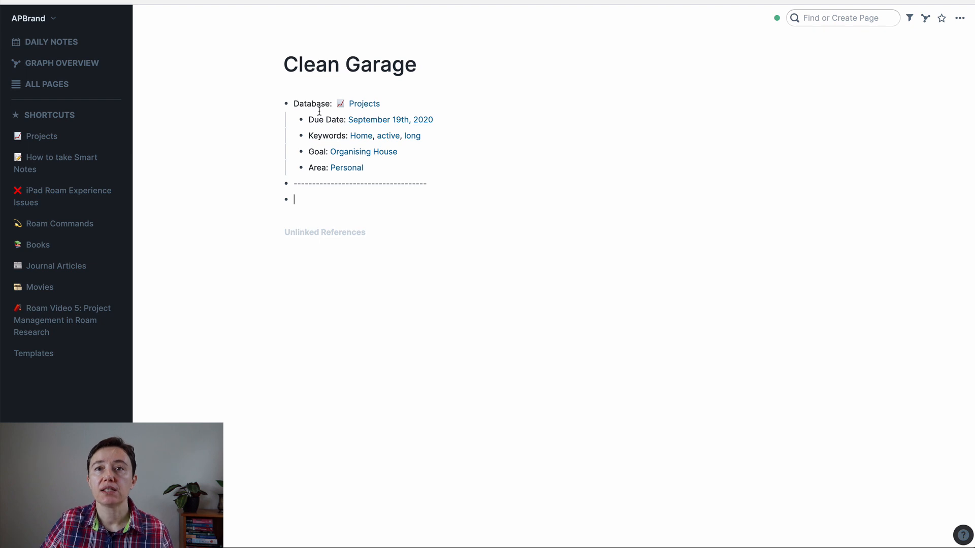
{"action": "mouse_move", "coordinate": [299, 170]}
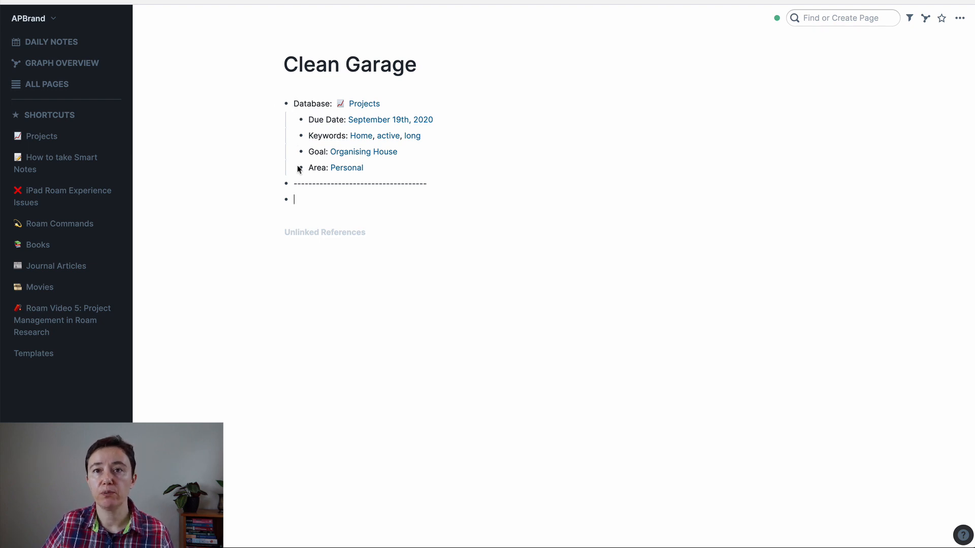
{"action": "mouse_move", "coordinate": [400, 170]}
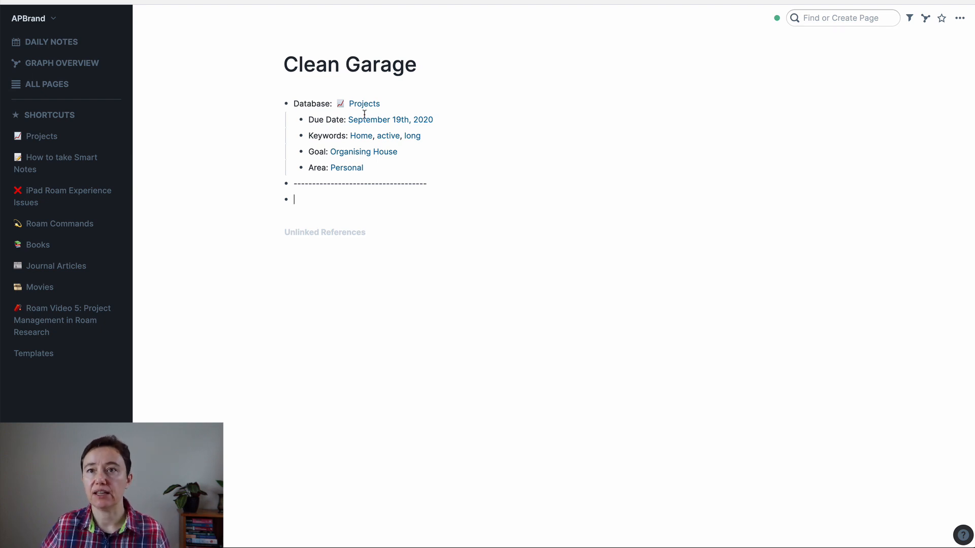
{"action": "mouse_move", "coordinate": [470, 133]}
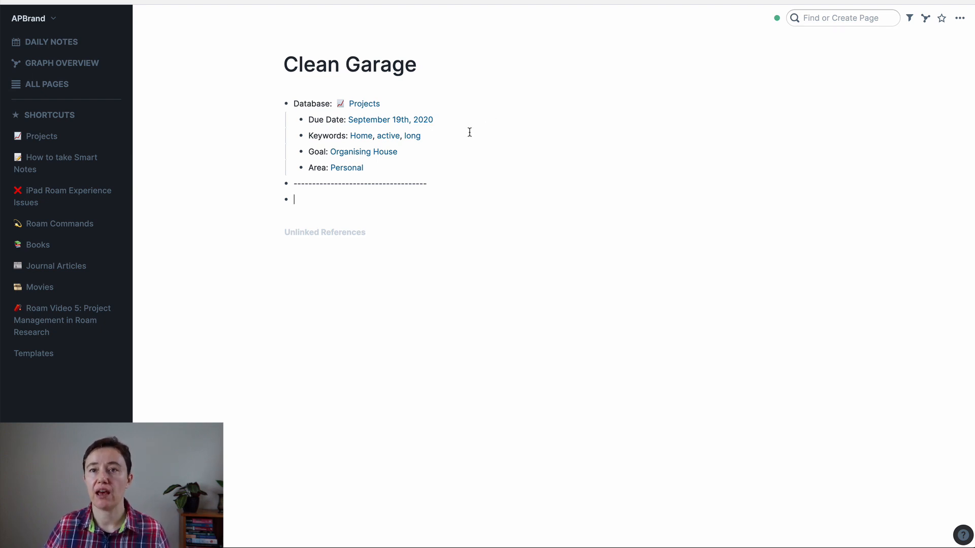
{"action": "mouse_move", "coordinate": [313, 227]}
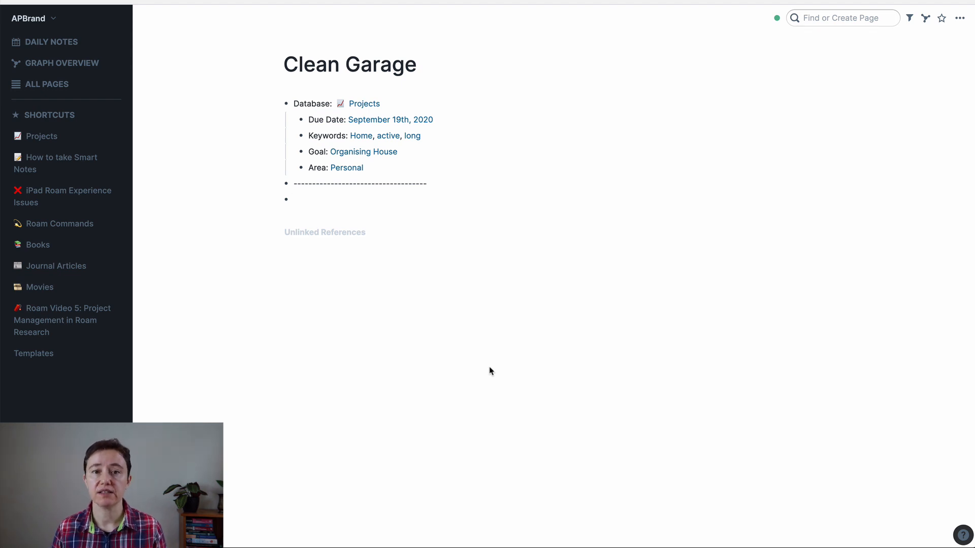
{"action": "mouse_move", "coordinate": [302, 87]}
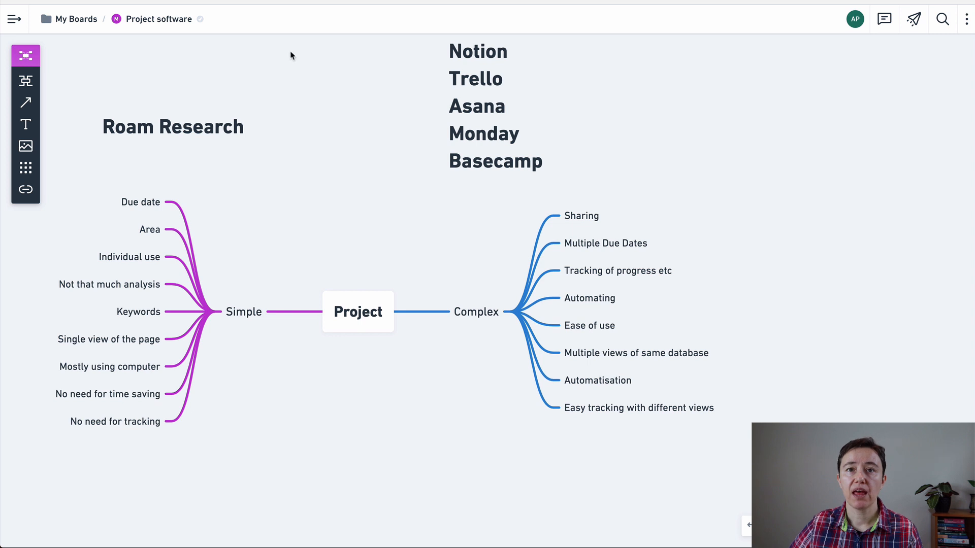
{"action": "mouse_move", "coordinate": [232, 288]}
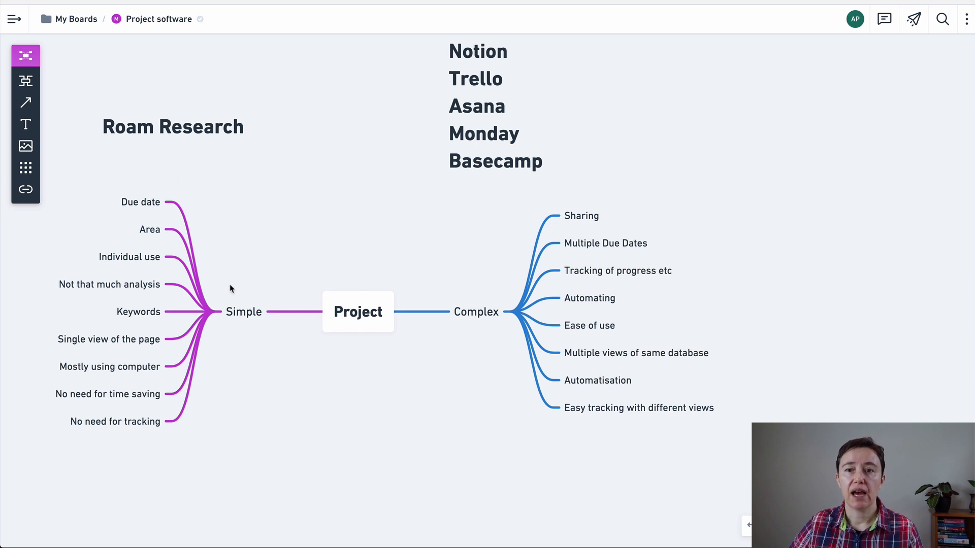
{"action": "mouse_move", "coordinate": [393, 263]}
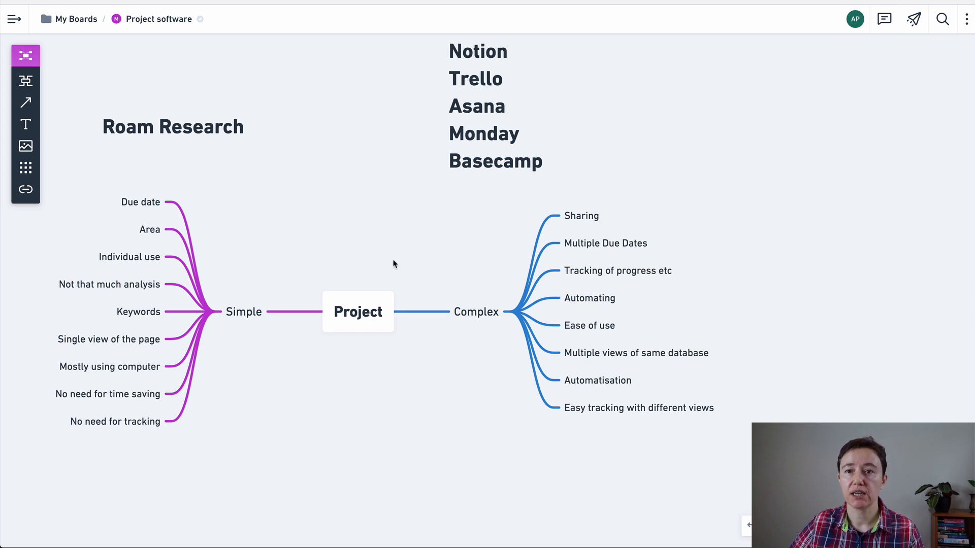
{"action": "mouse_move", "coordinate": [299, 319]}
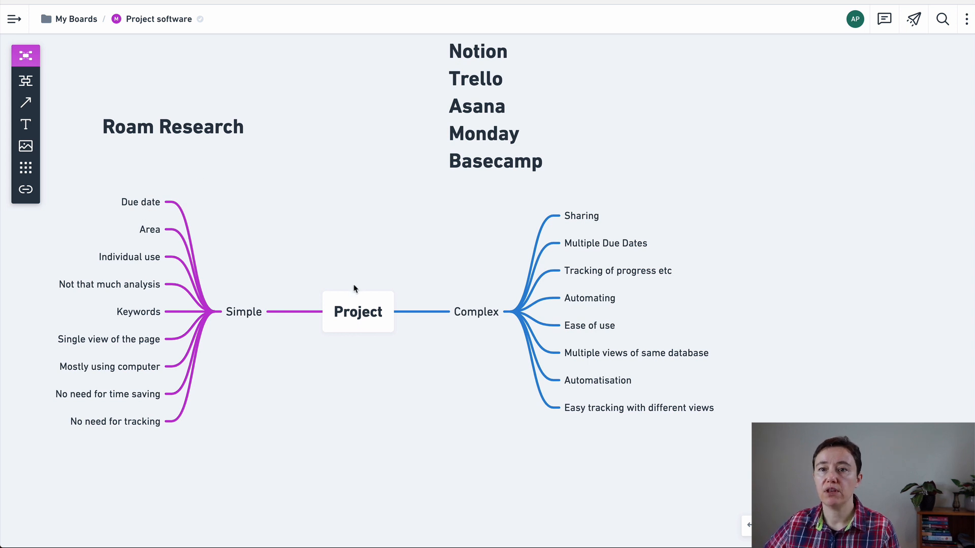
{"action": "mouse_move", "coordinate": [247, 305]}
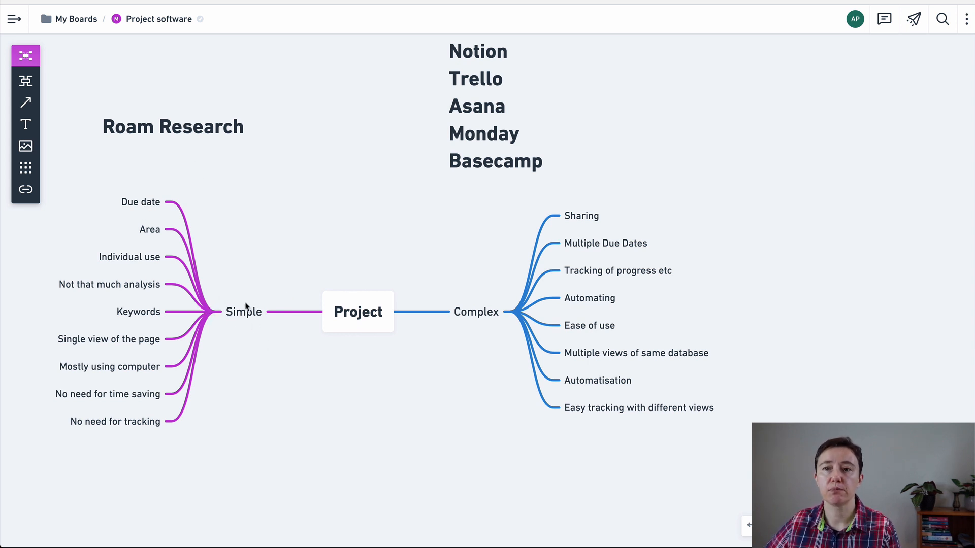
{"action": "mouse_move", "coordinate": [220, 270]}
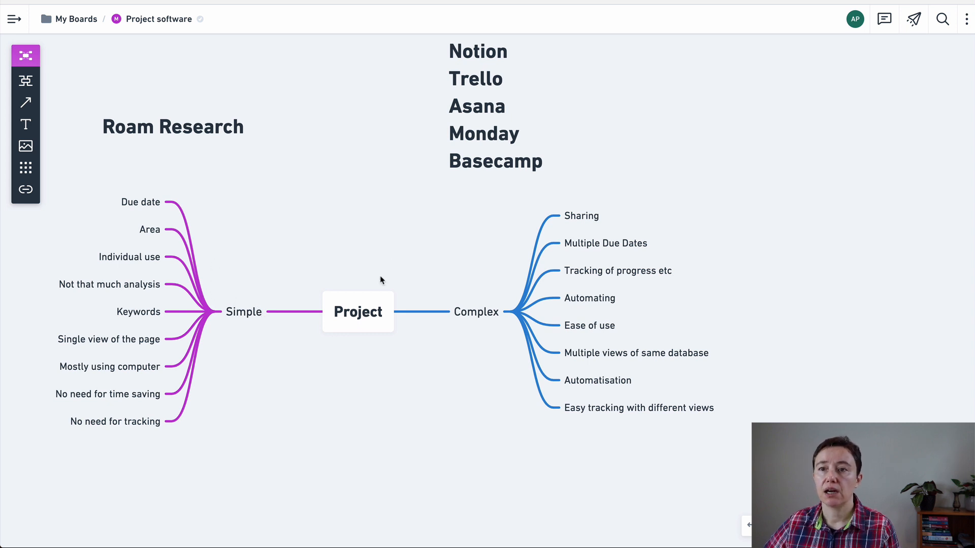
{"action": "mouse_move", "coordinate": [163, 235]}
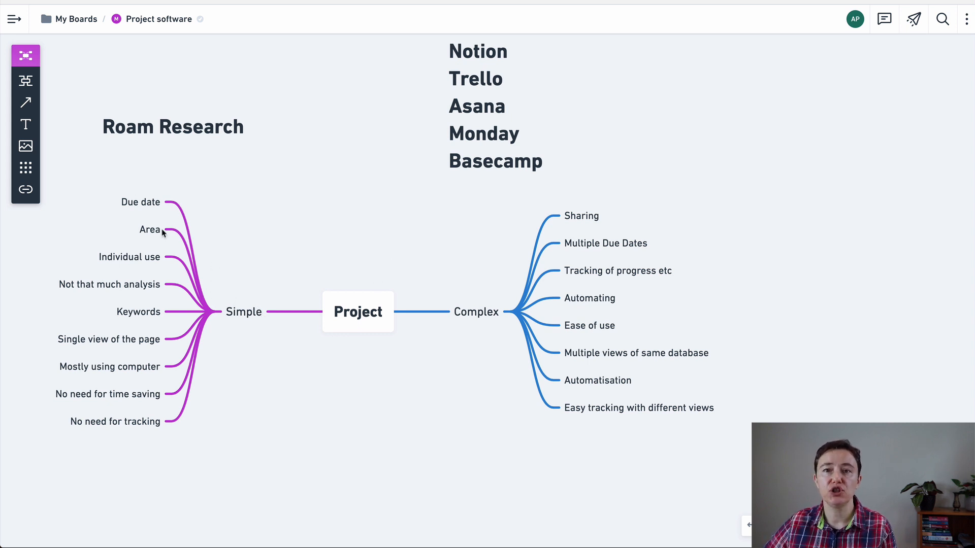
{"action": "mouse_move", "coordinate": [149, 290]}
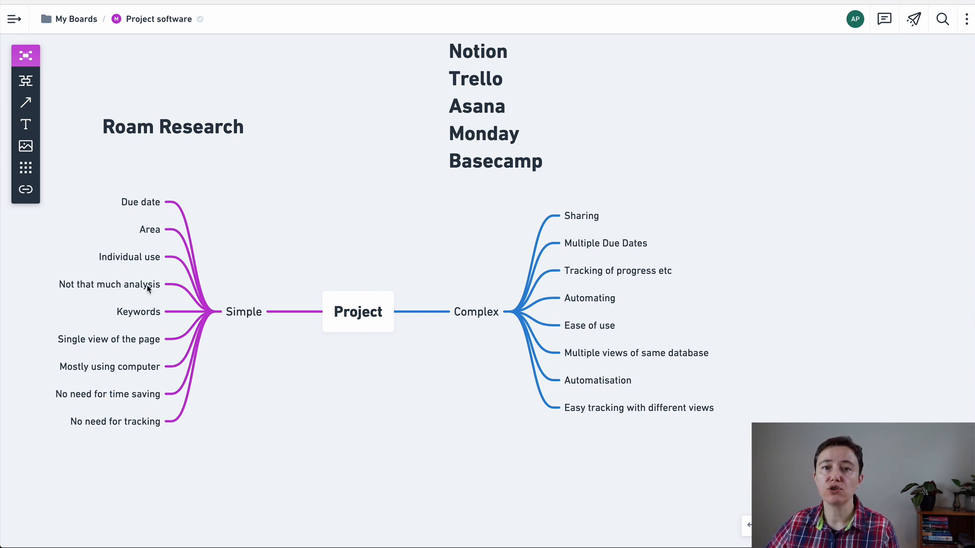
{"action": "mouse_move", "coordinate": [127, 267]}
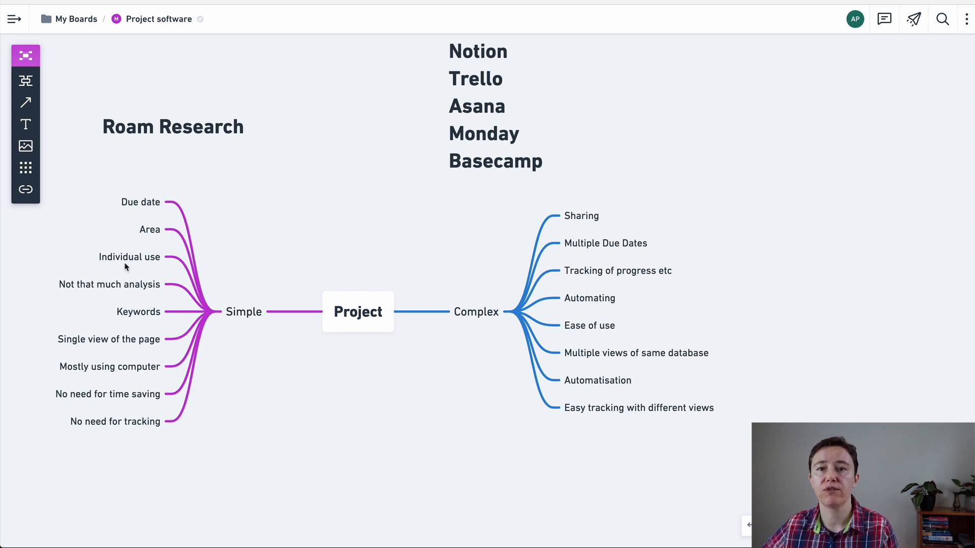
{"action": "mouse_move", "coordinate": [129, 286]}
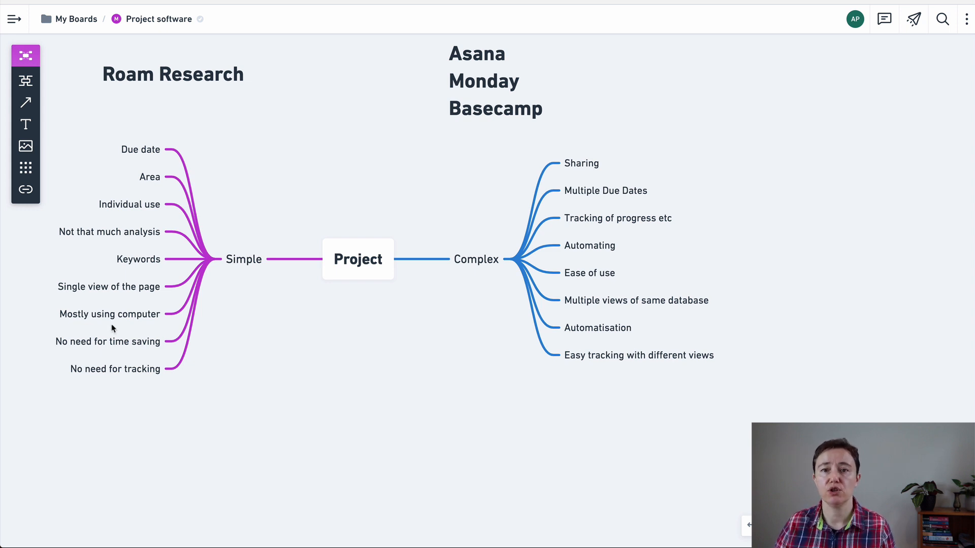
{"action": "mouse_move", "coordinate": [79, 351]}
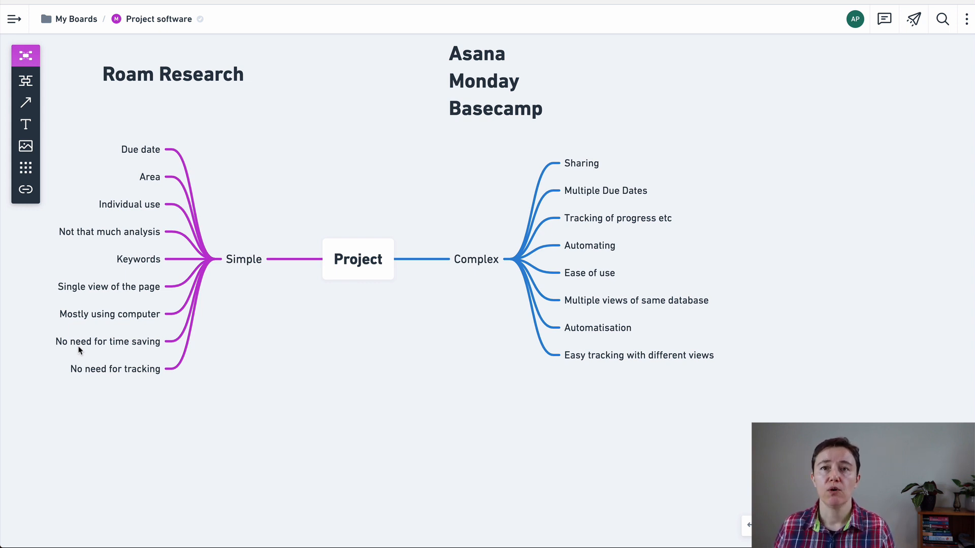
{"action": "mouse_move", "coordinate": [68, 337]}
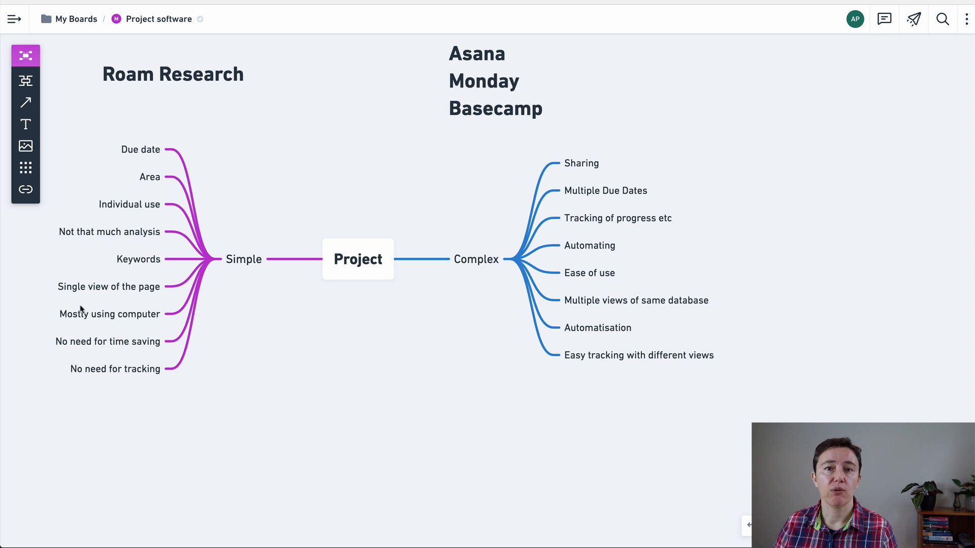
{"action": "mouse_move", "coordinate": [136, 388]}
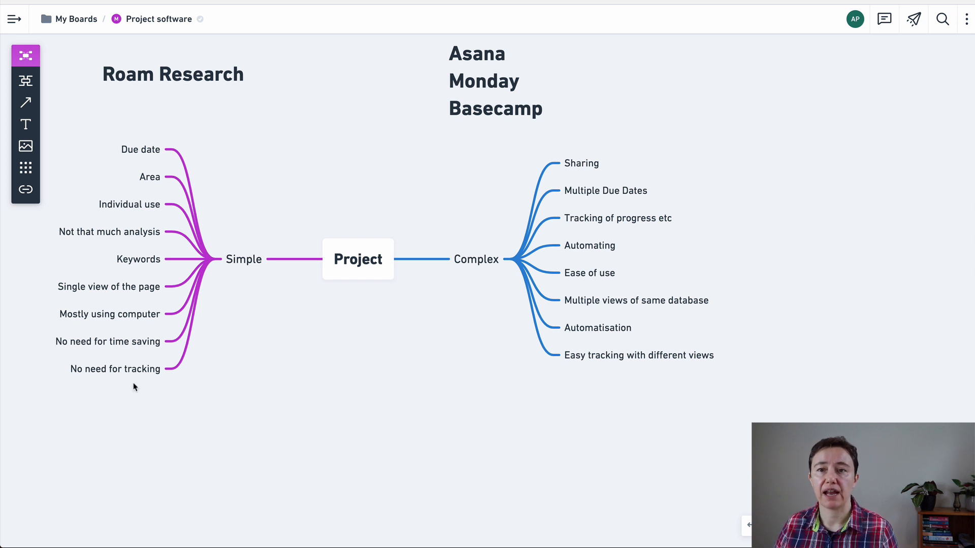
{"action": "mouse_move", "coordinate": [233, 202]}
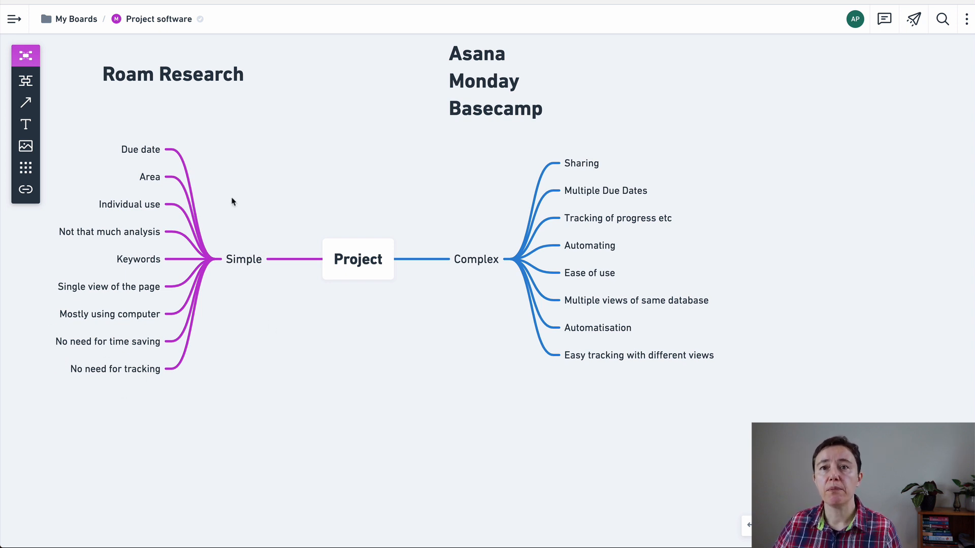
{"action": "mouse_move", "coordinate": [167, 160]}
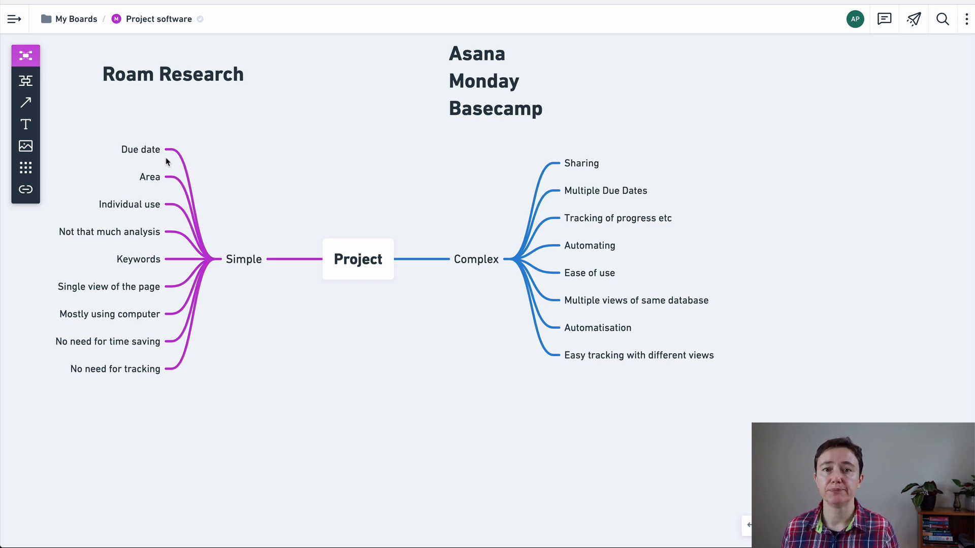
{"action": "left_click", "coordinate": [159, 19]}
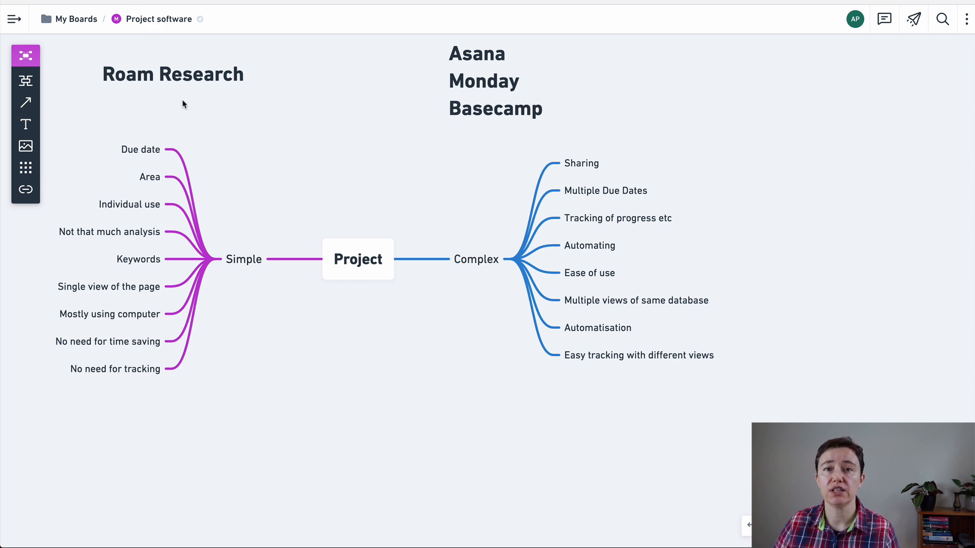
{"action": "mouse_move", "coordinate": [177, 106]}
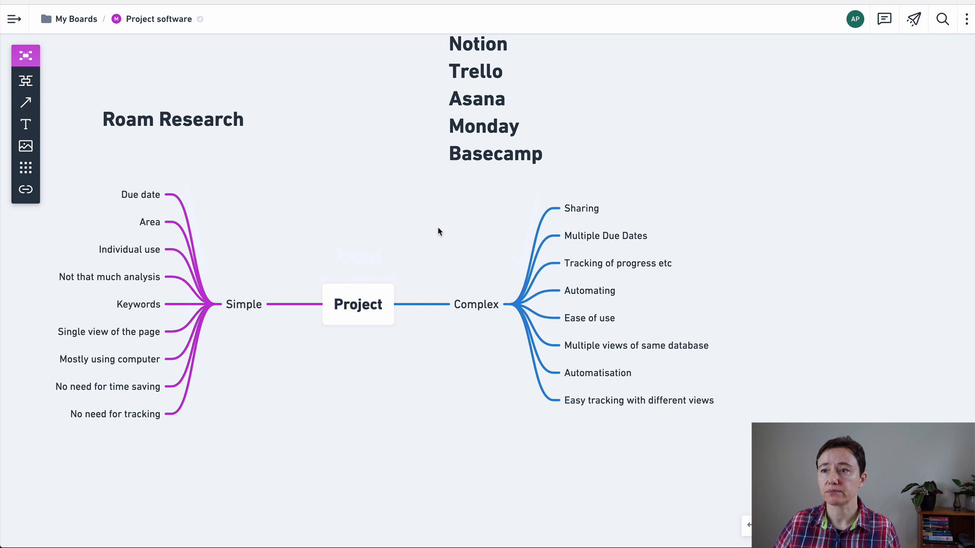
{"action": "mouse_move", "coordinate": [580, 202]}
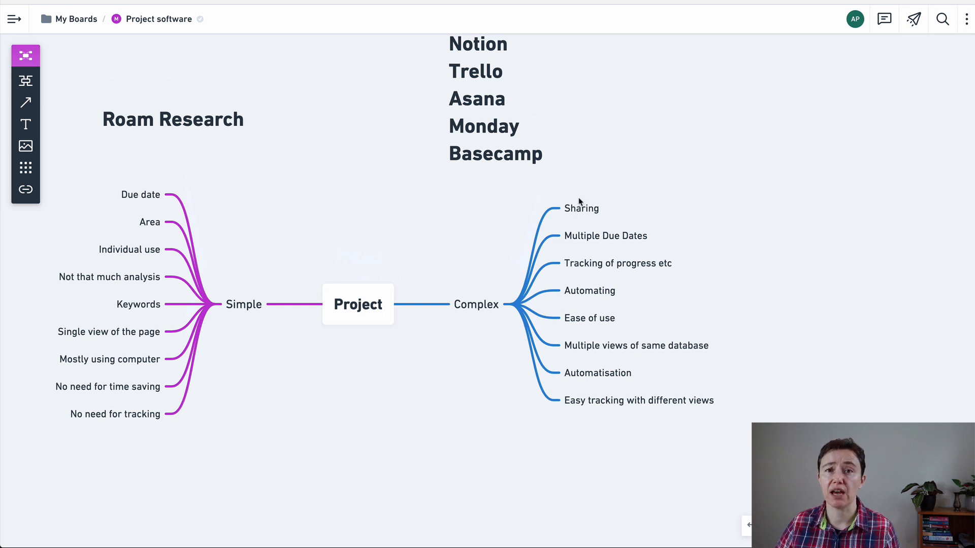
{"action": "mouse_move", "coordinate": [572, 199]}
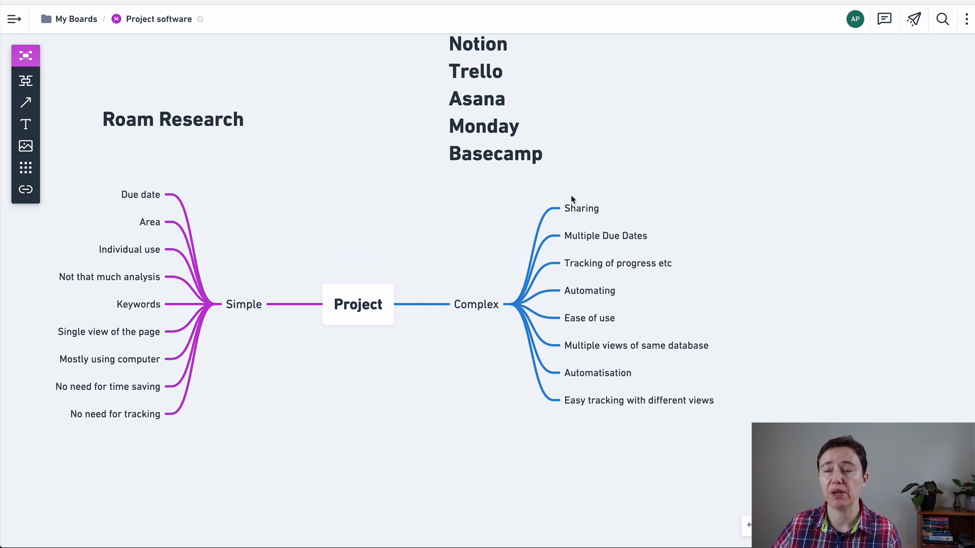
{"action": "mouse_move", "coordinate": [630, 255]}
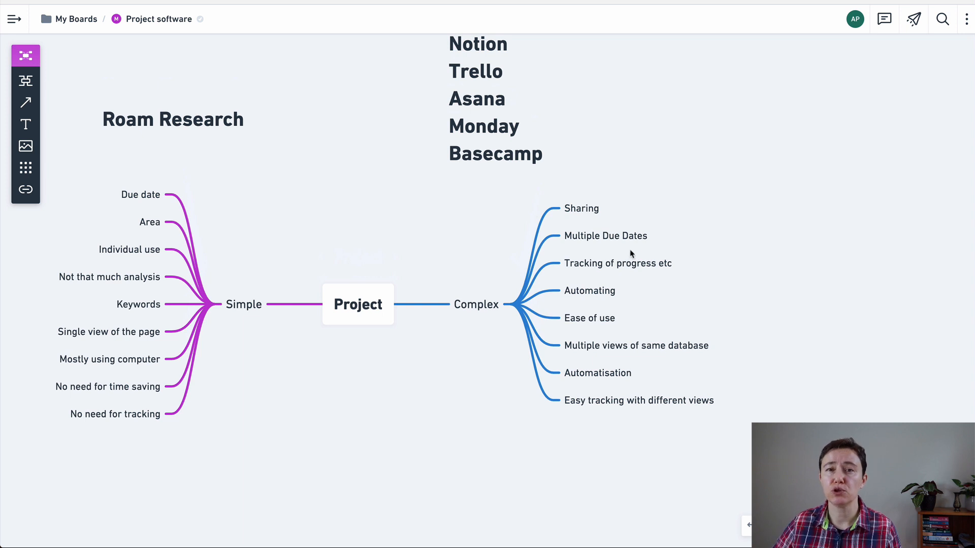
{"action": "mouse_move", "coordinate": [611, 279]}
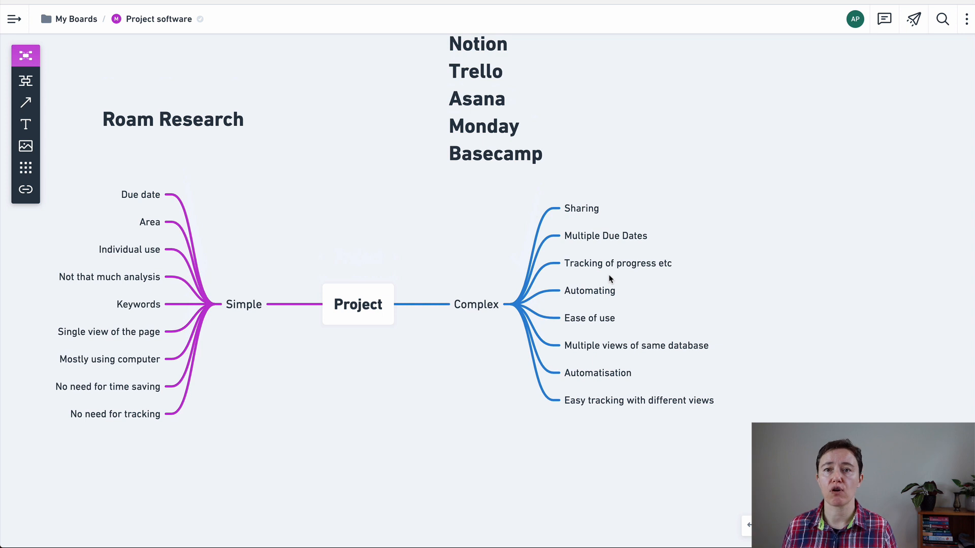
{"action": "mouse_move", "coordinate": [600, 324]}
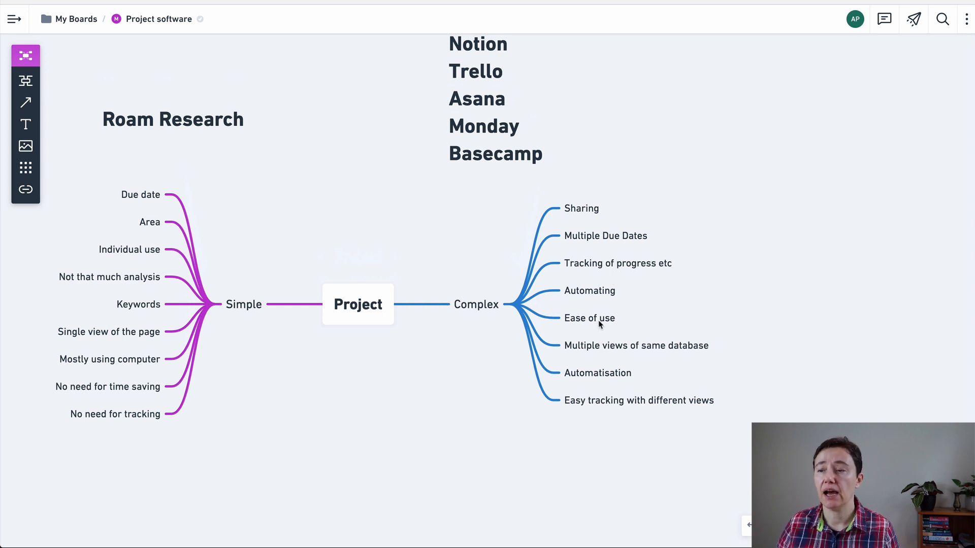
{"action": "mouse_move", "coordinate": [614, 368]}
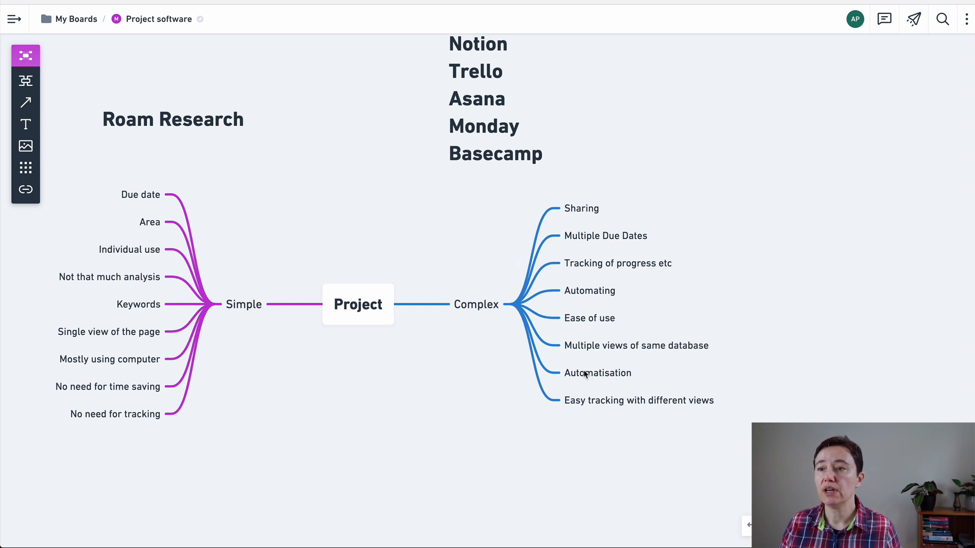
{"action": "mouse_move", "coordinate": [571, 380]}
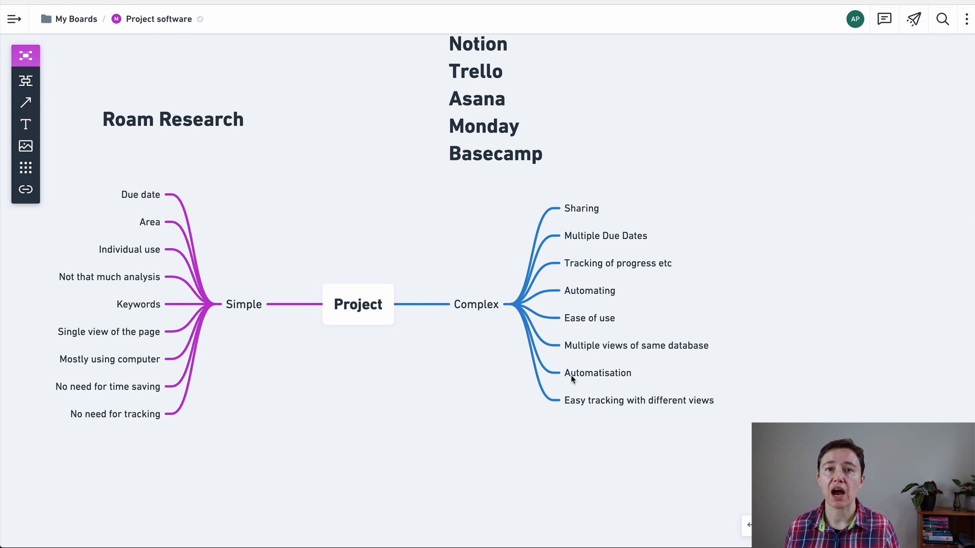